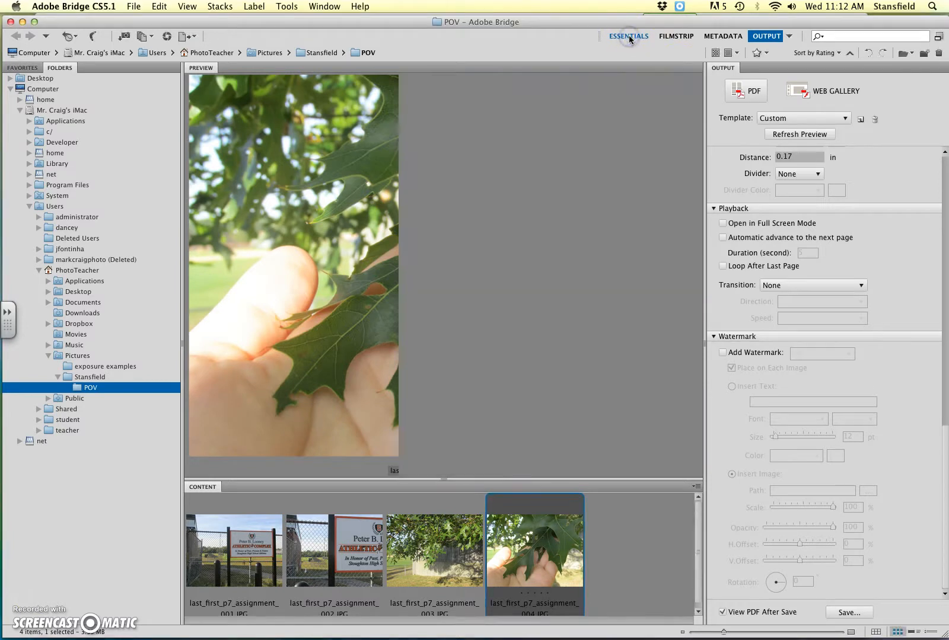
Switch to the Essentials workspace and preview the athletic complex sign photo.
click(629, 36)
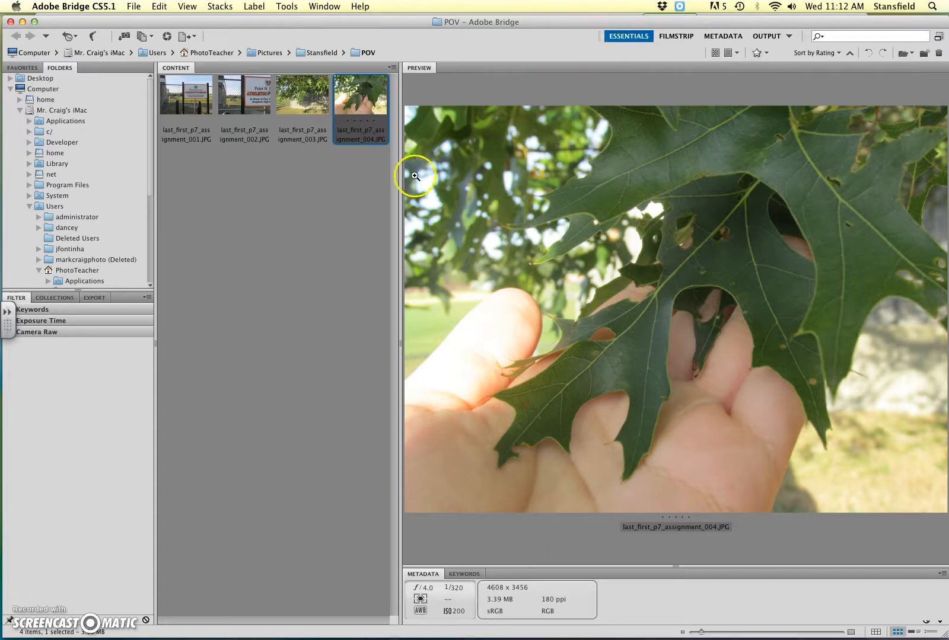
mouse_move(199, 110)
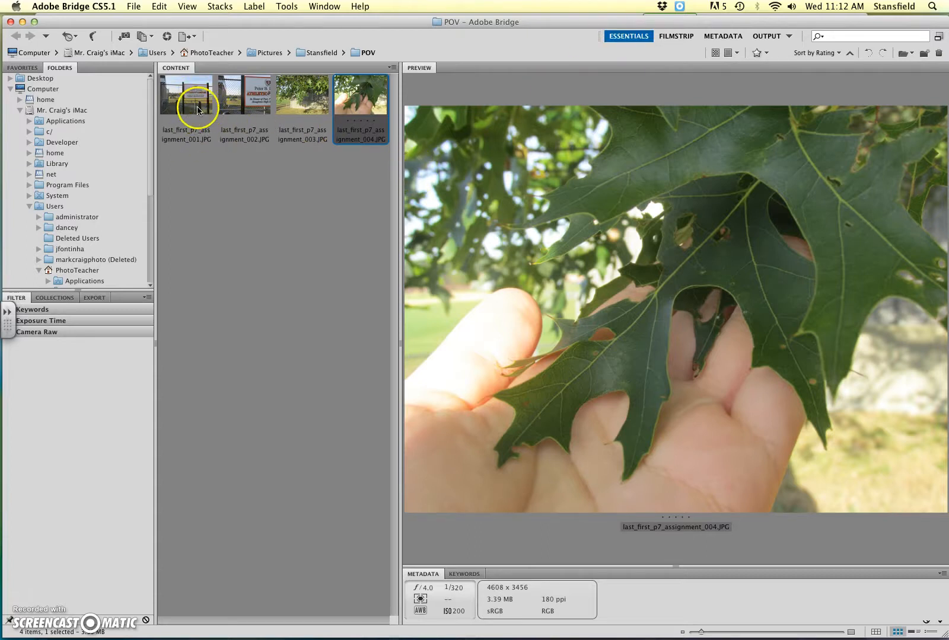
mouse_move(184, 101)
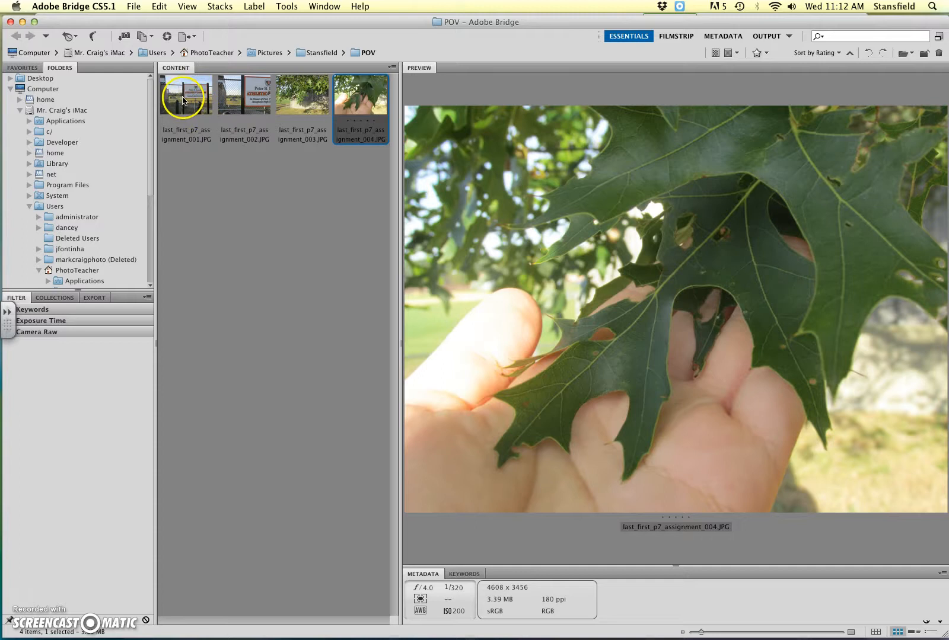
click(185, 95)
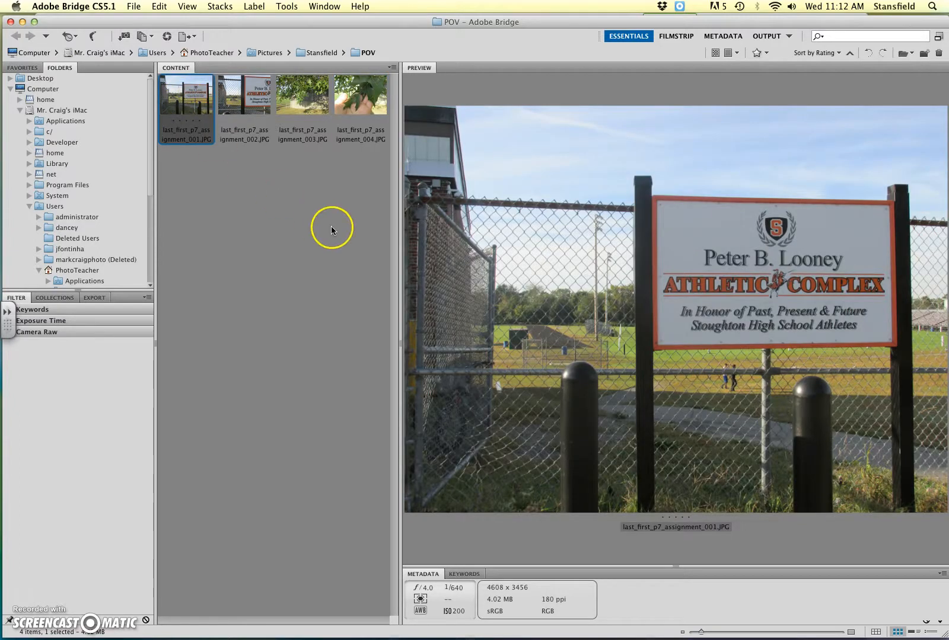
mouse_move(359, 127)
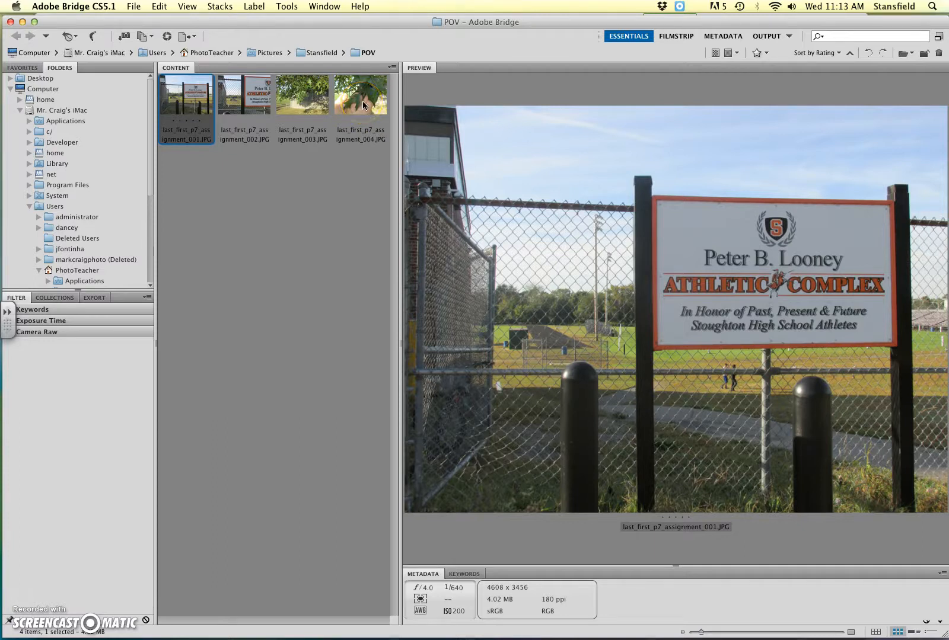
mouse_move(305, 104)
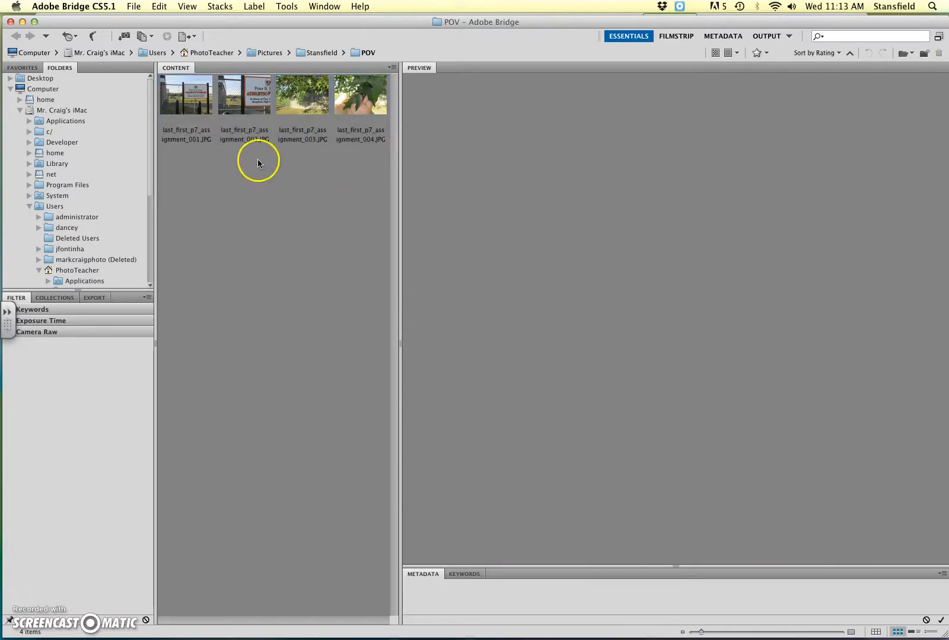
Begin selecting the POV photos with the first athletic-sign thumbnail.
click(186, 98)
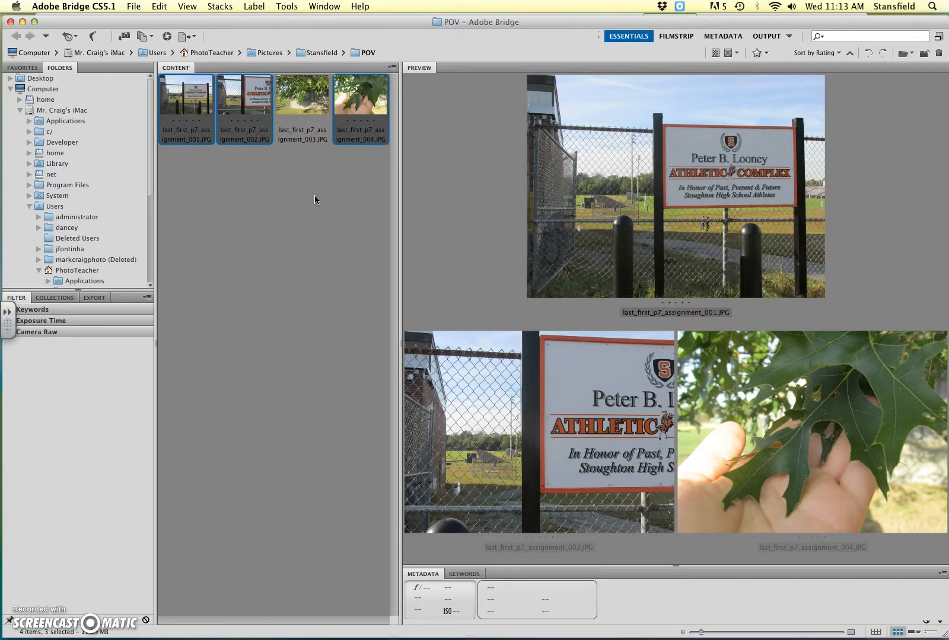
mouse_move(320, 204)
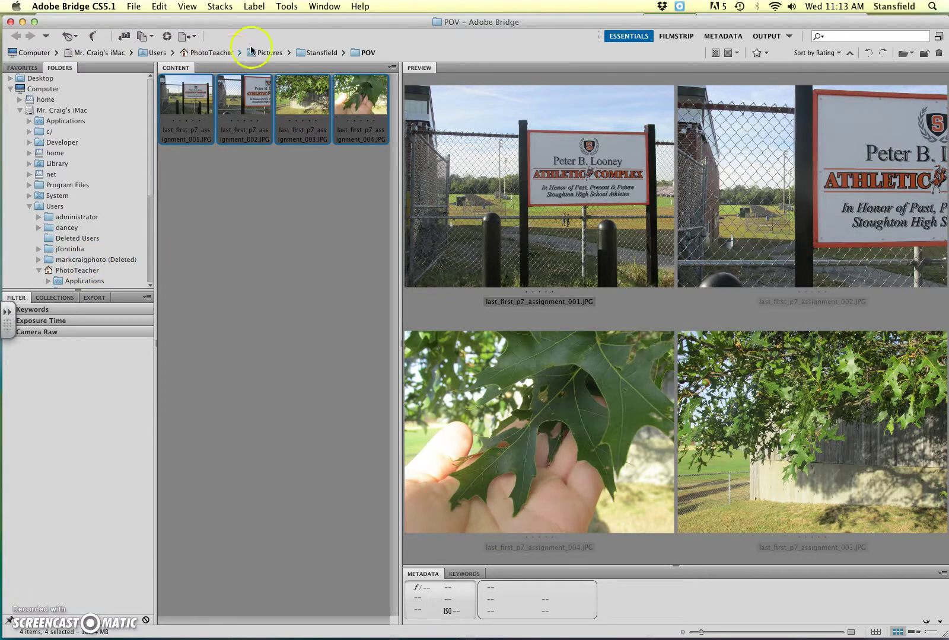
mouse_move(284, 17)
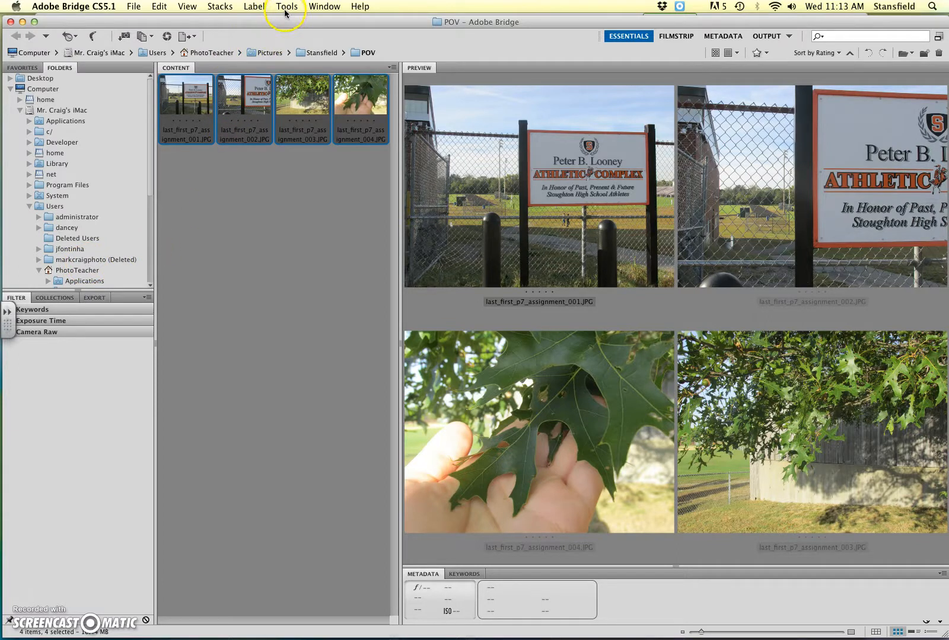
Open Tools > Batch Rename for the selected POV photos.
click(286, 7)
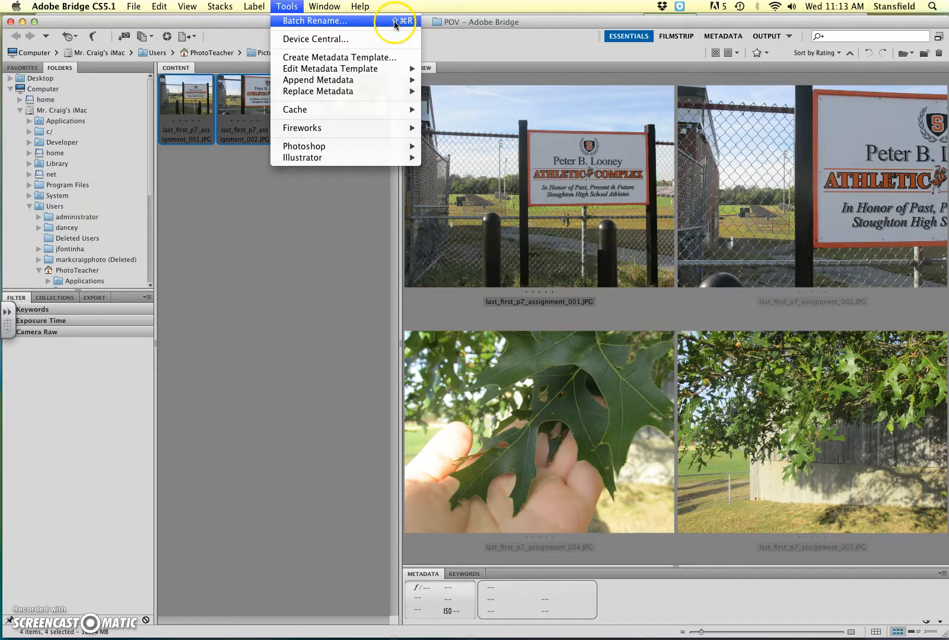
click(313, 21)
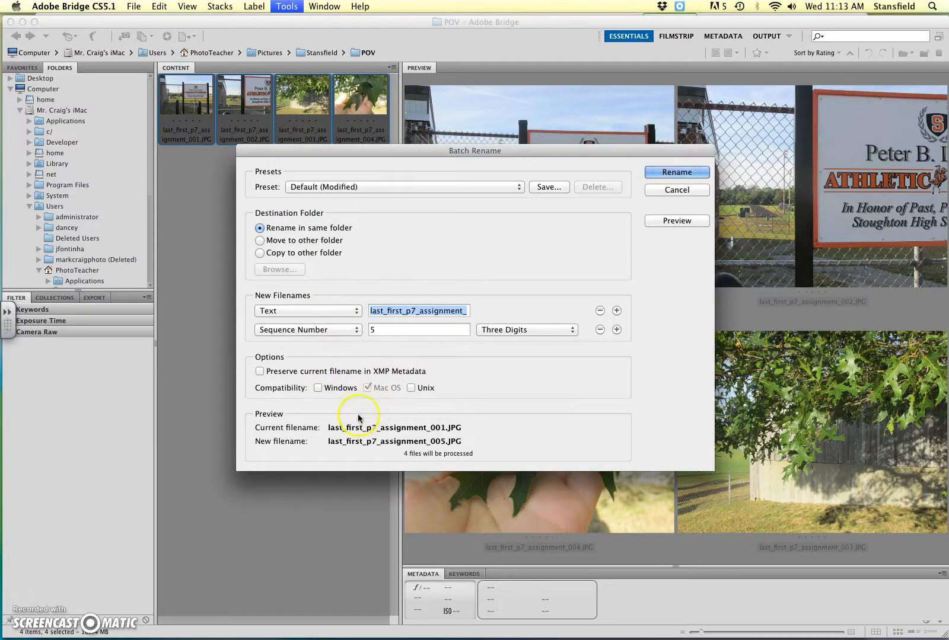
mouse_move(309, 311)
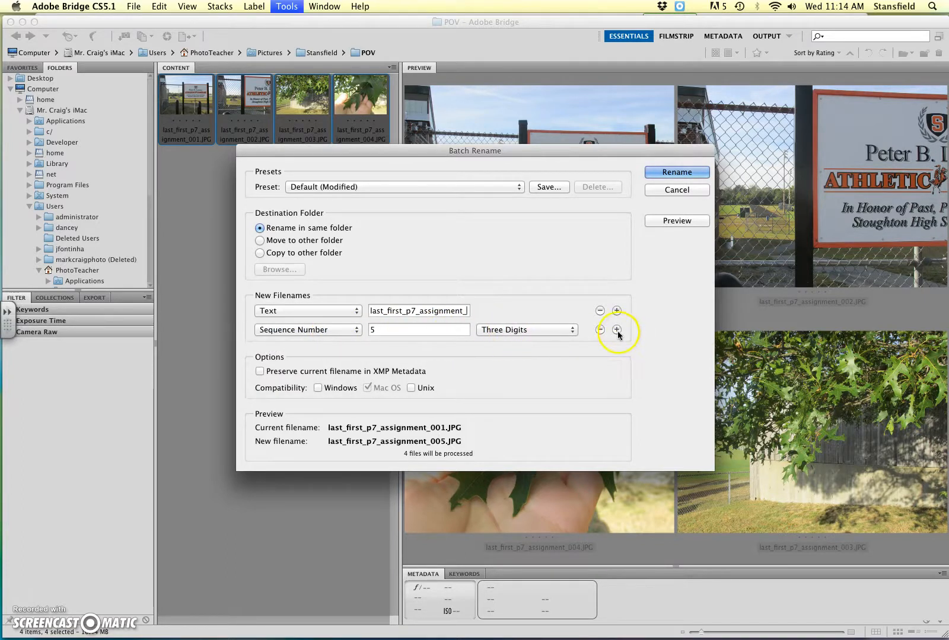
Rename the photos to last_first_p8_assignment_001–004 starting at 1, then switch to Output.
click(617, 330)
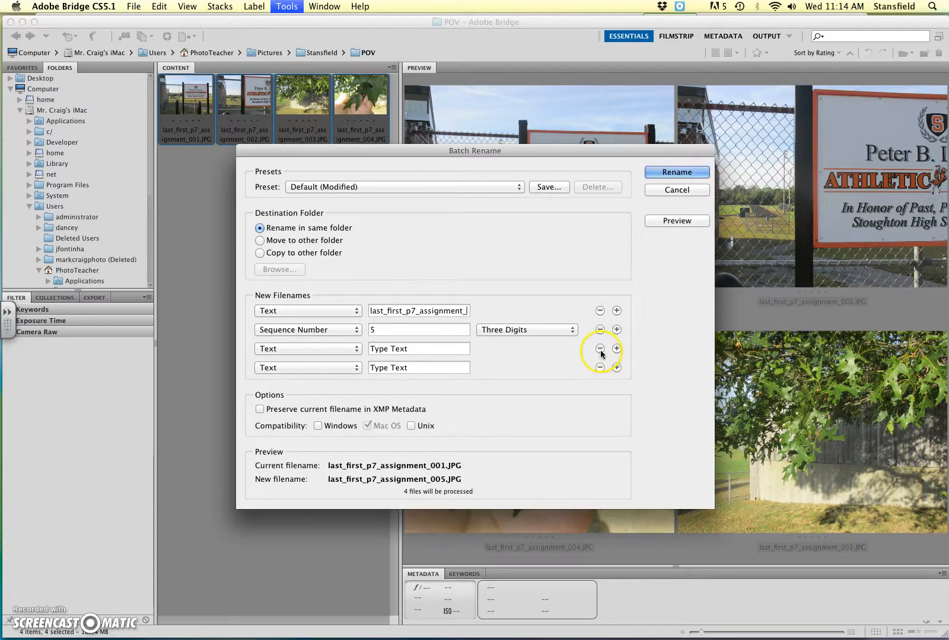
click(599, 348)
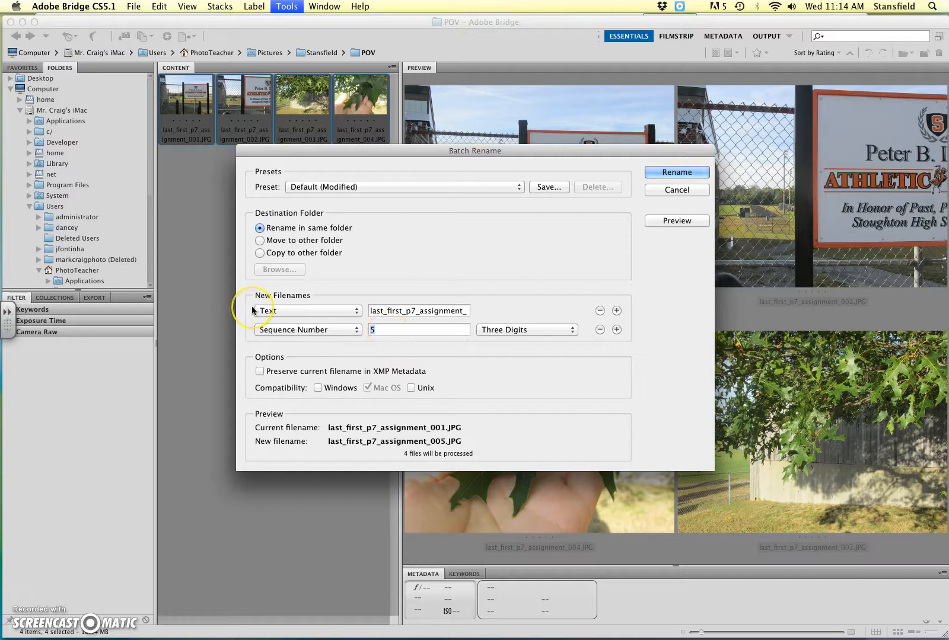
text(1)
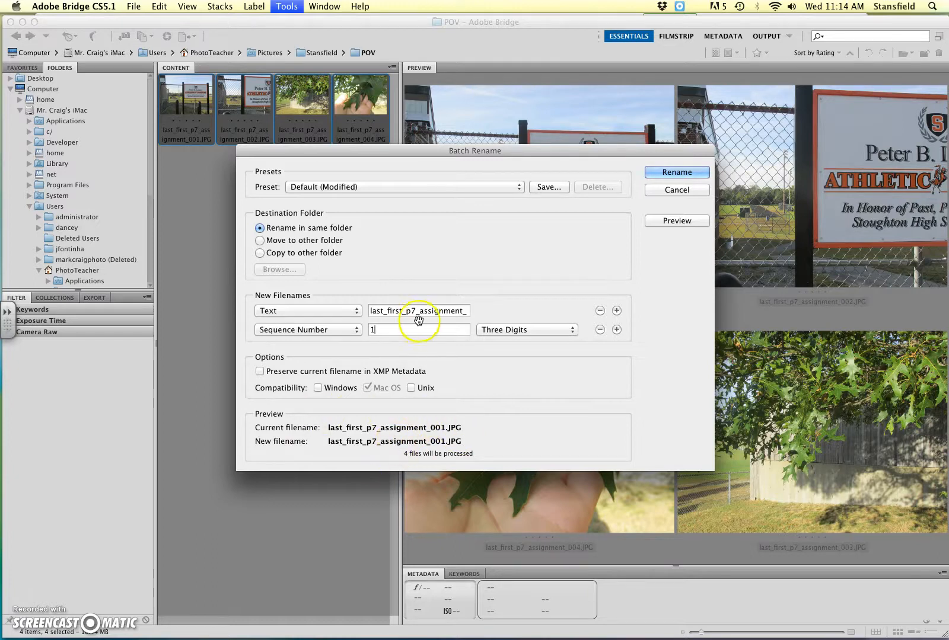
click(414, 311)
text(8)
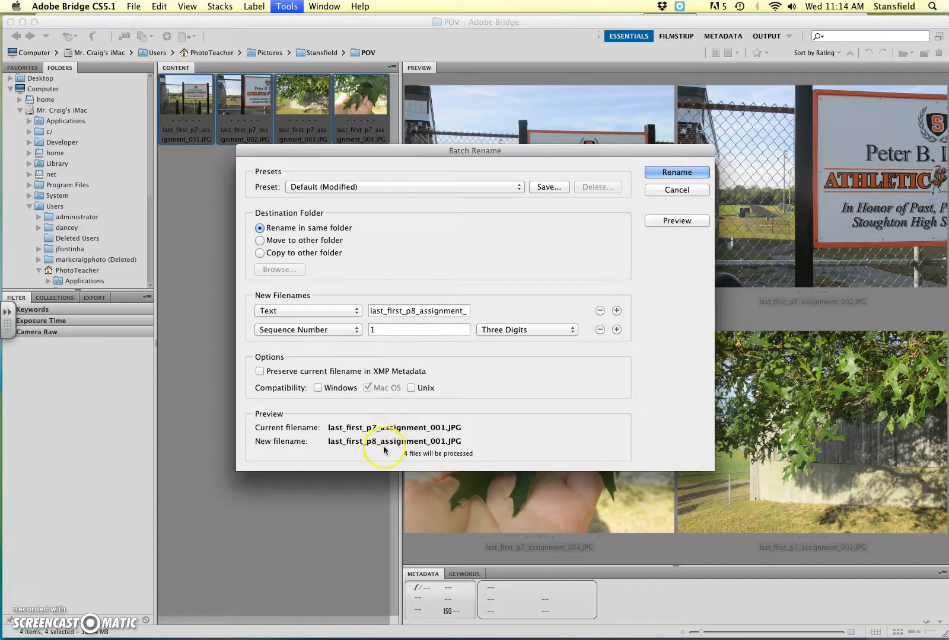
mouse_move(374, 446)
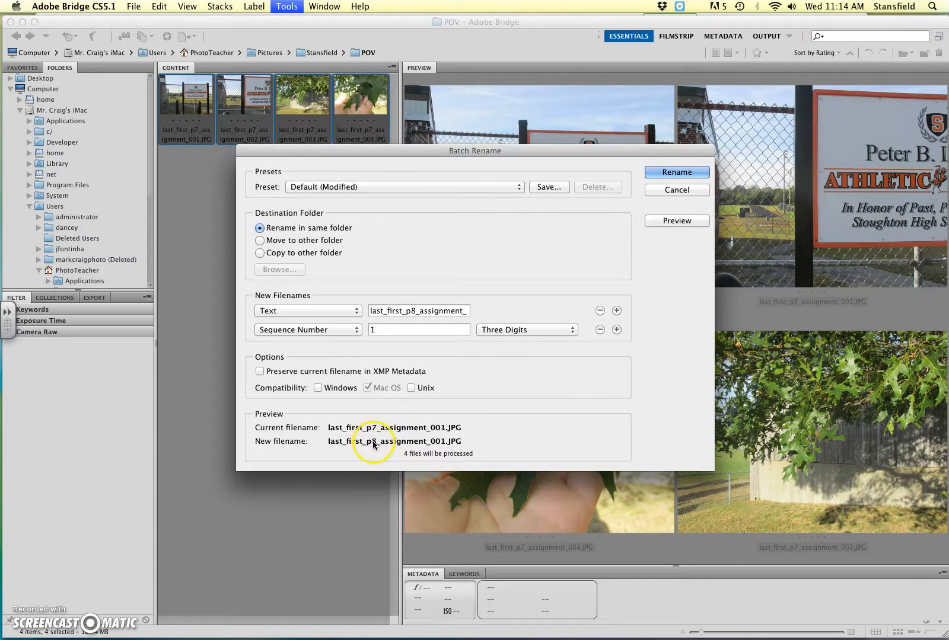
click(676, 172)
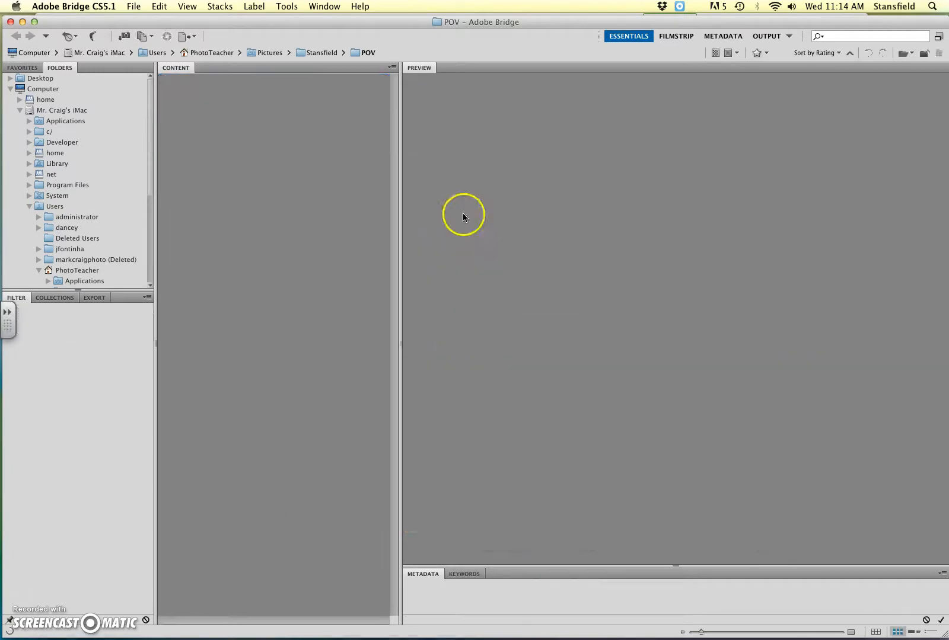
click(90, 229)
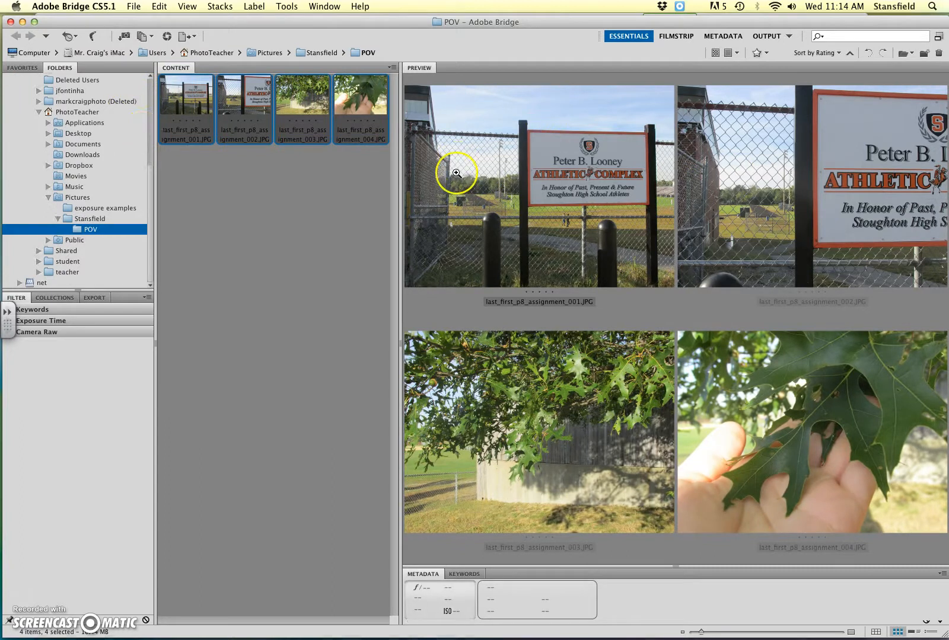
mouse_move(633, 95)
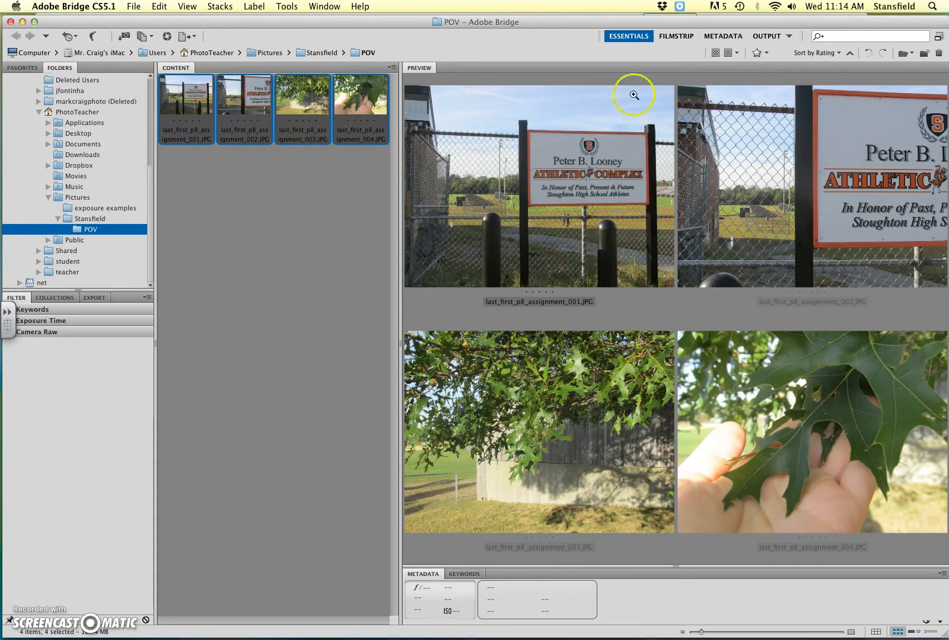
click(766, 36)
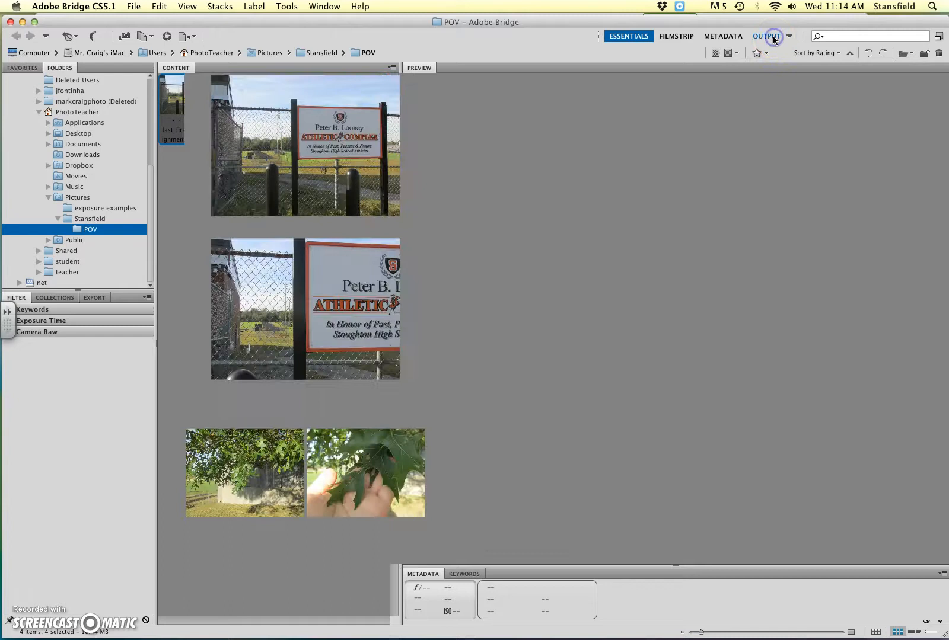
Choose PDF output and keep the Custom template in the Output panel.
click(765, 37)
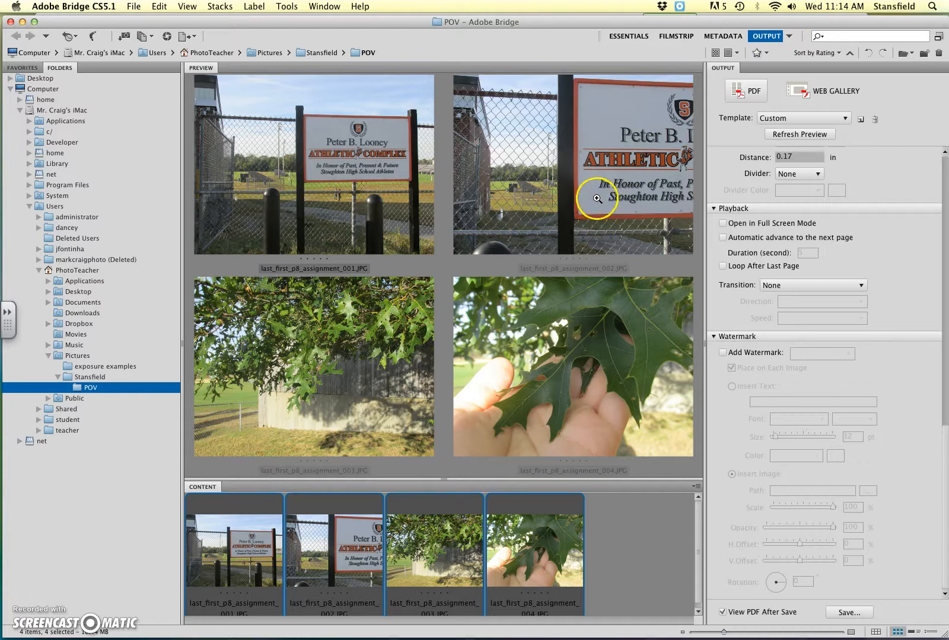
mouse_move(898, 154)
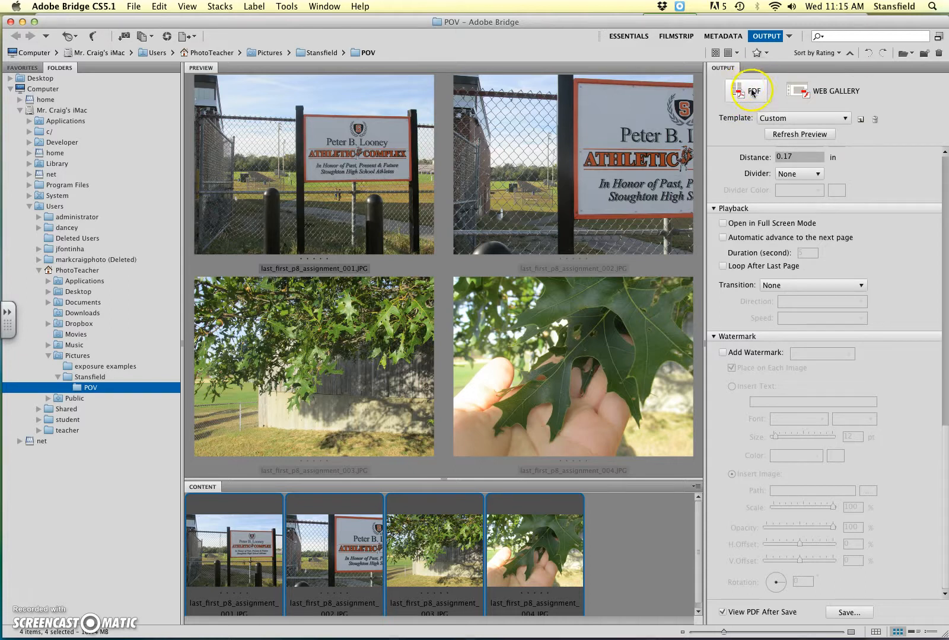
click(802, 117)
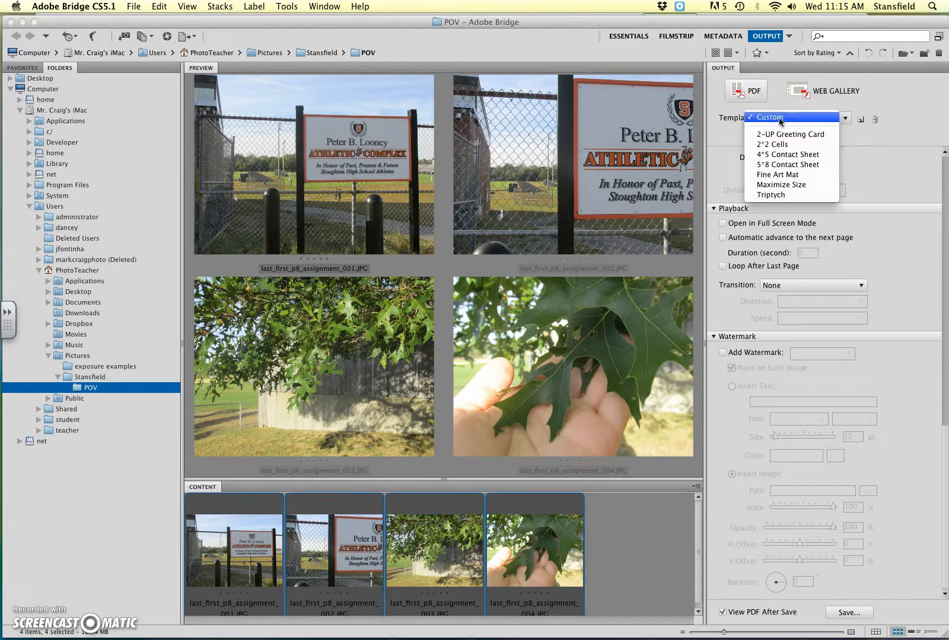
click(768, 117)
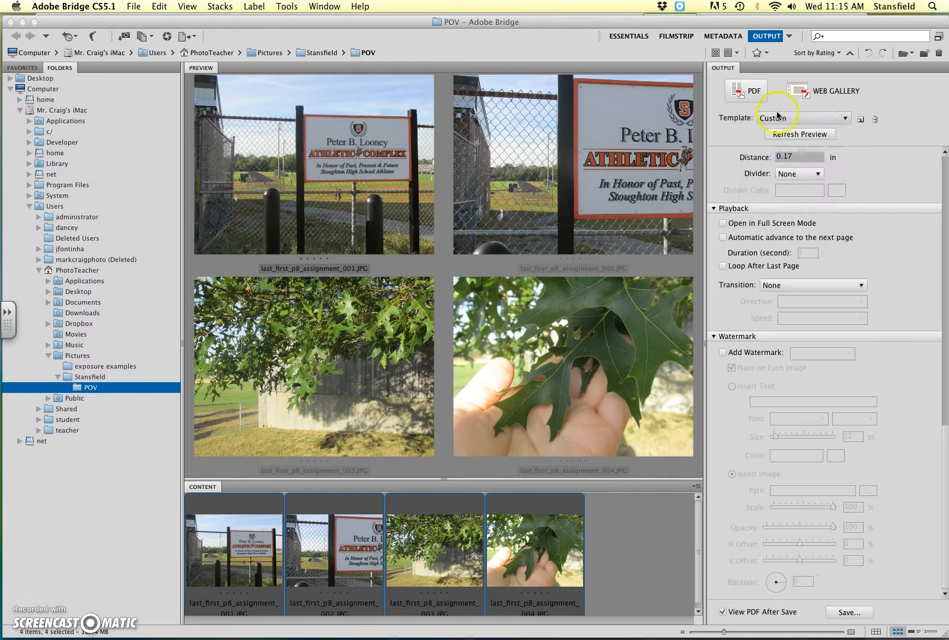
click(829, 118)
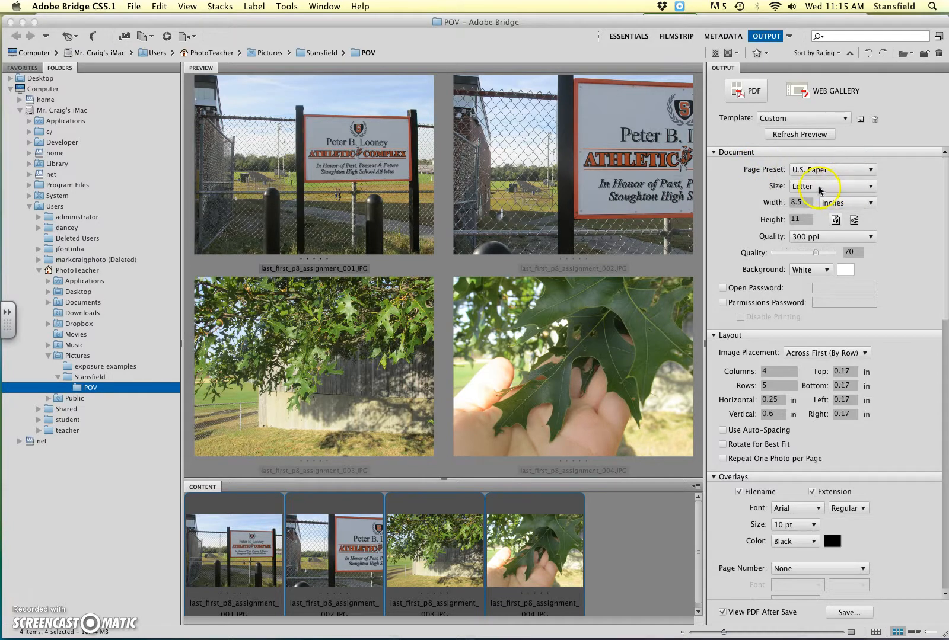
Keep Letter page size, set resolution to 150 ppi and image quality to 50.
click(832, 186)
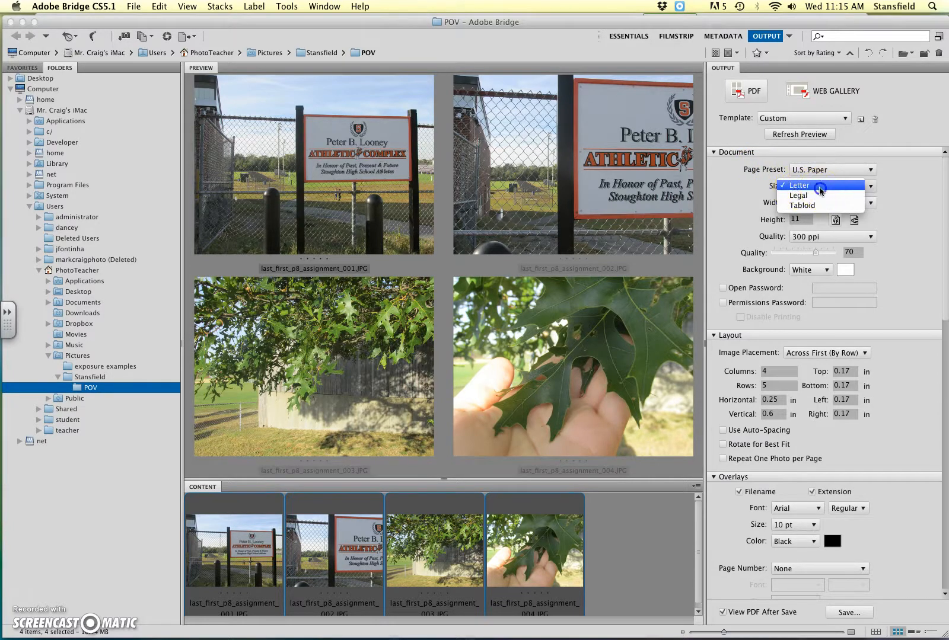
click(797, 185)
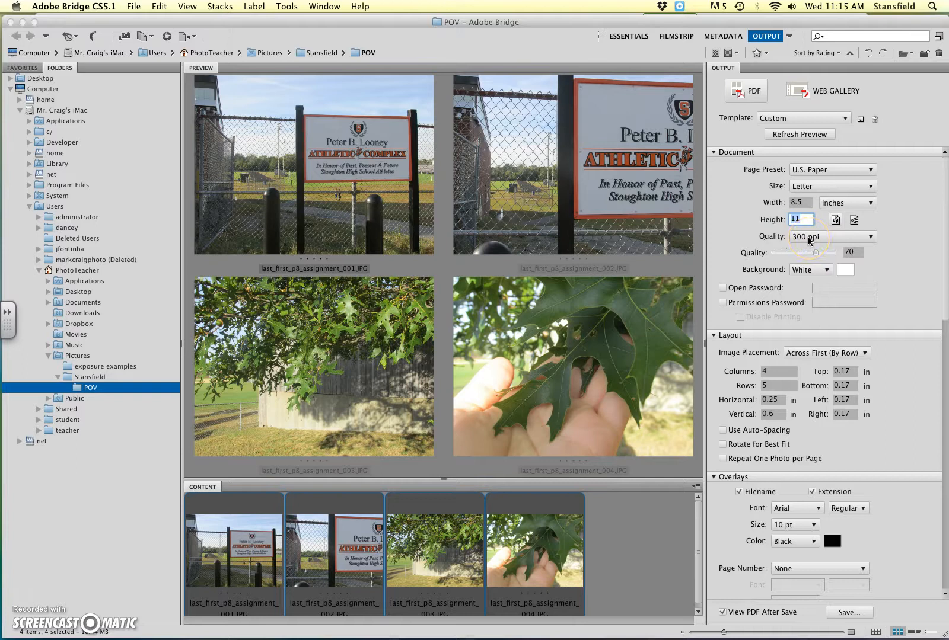
click(800, 219)
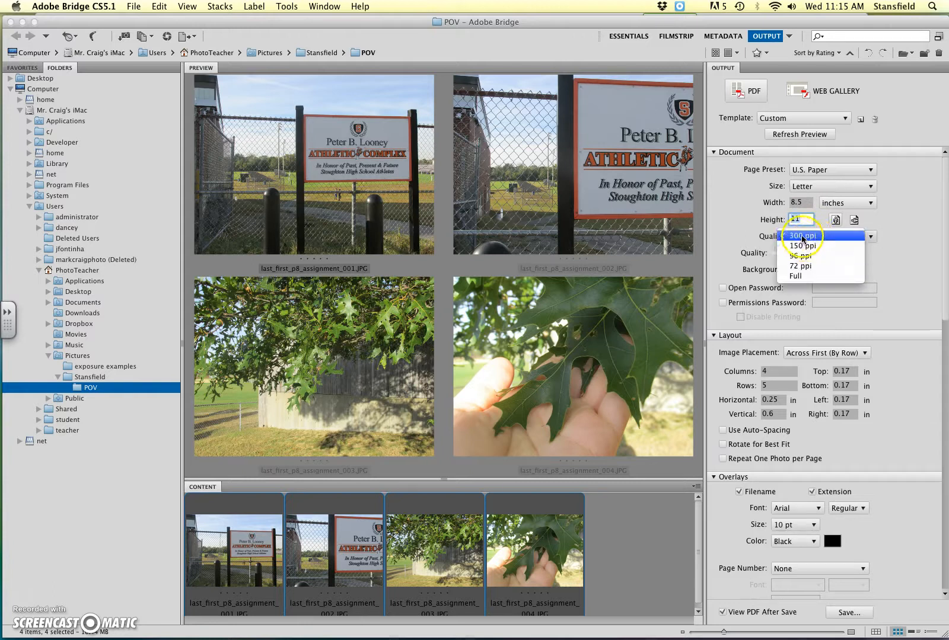
click(800, 245)
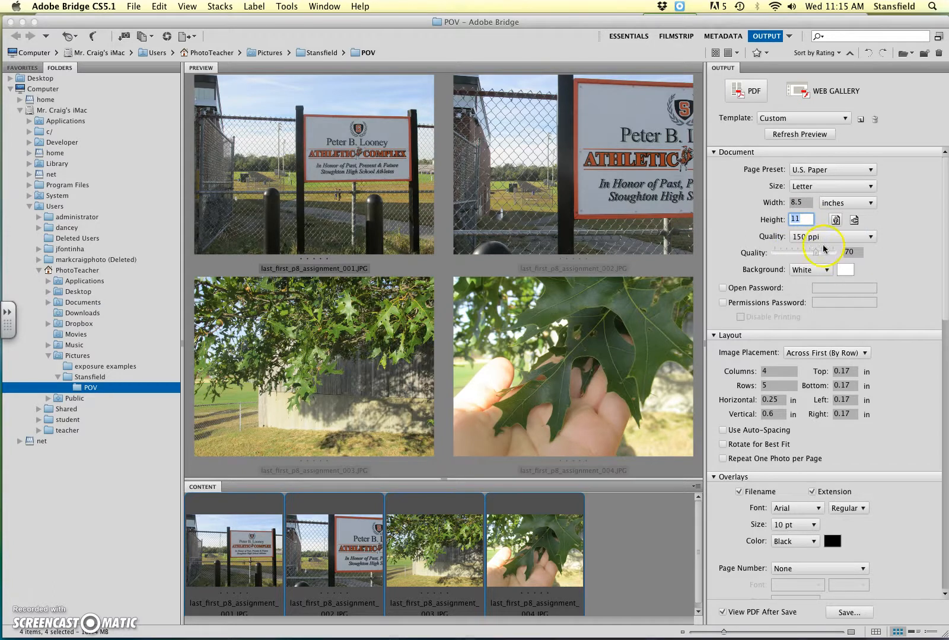
drag(817, 253, 805, 252)
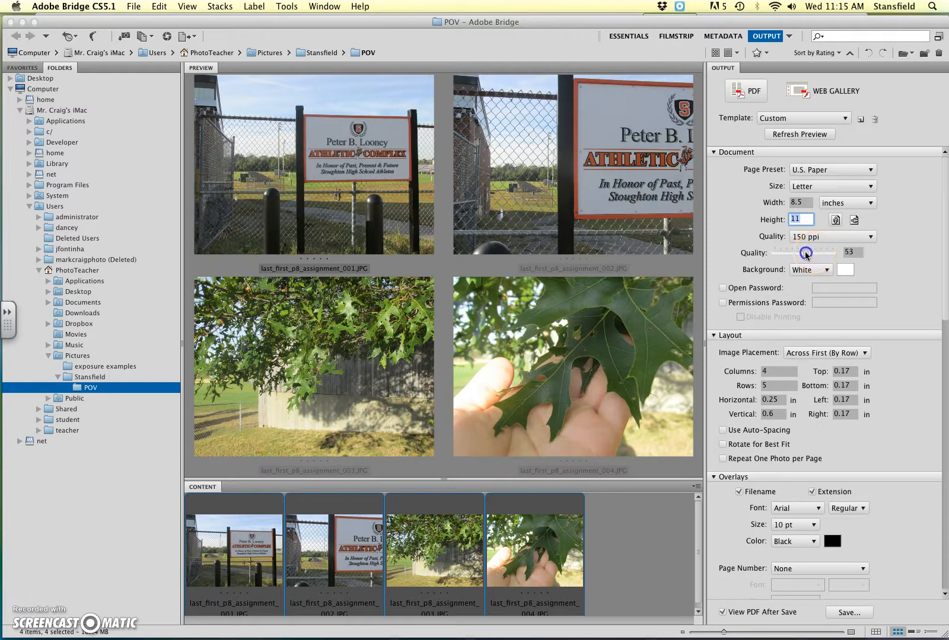
drag(808, 252, 805, 253)
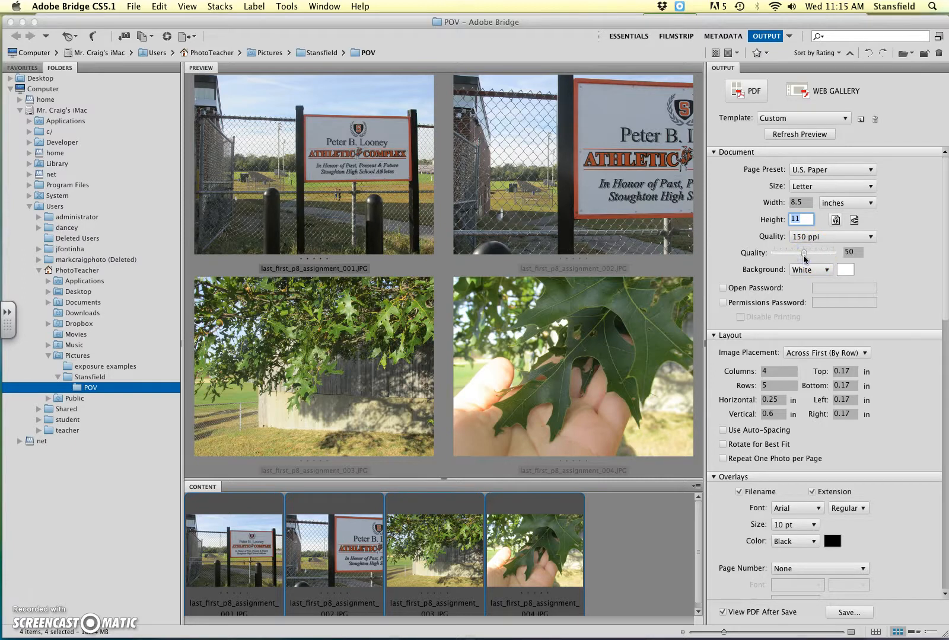
mouse_move(771, 300)
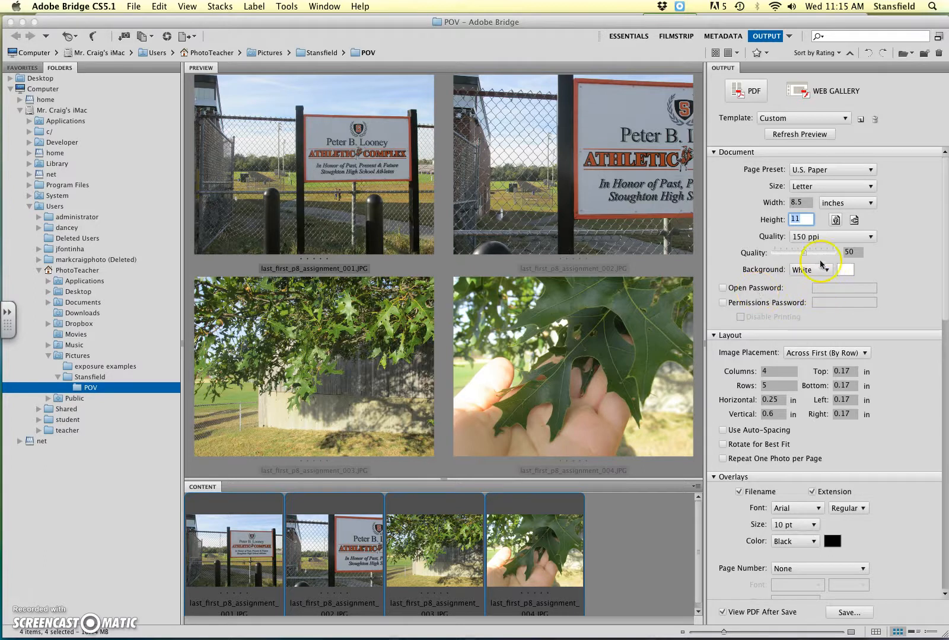
mouse_move(944, 384)
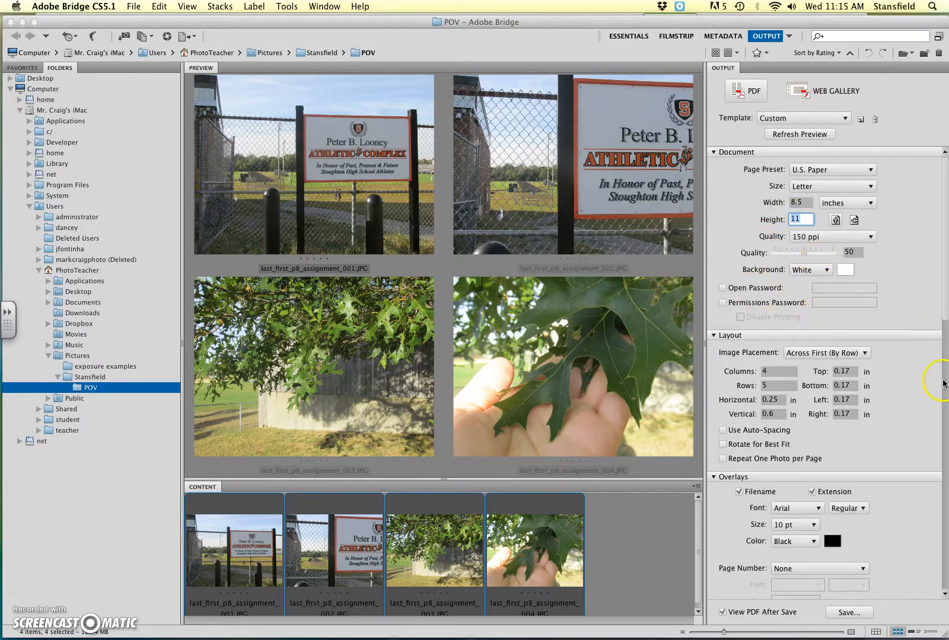
scroll(down, 3)
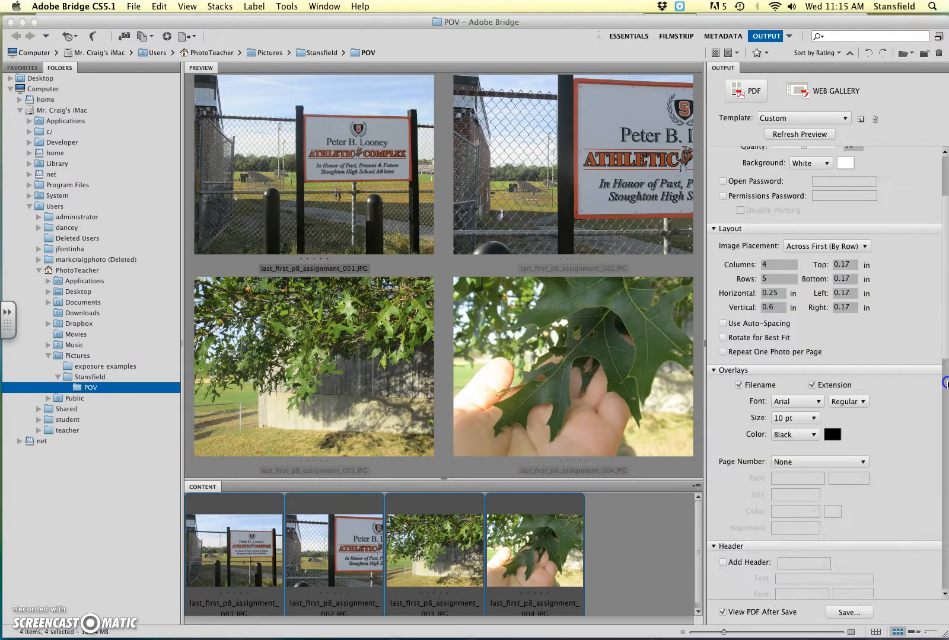
scroll(down, 3)
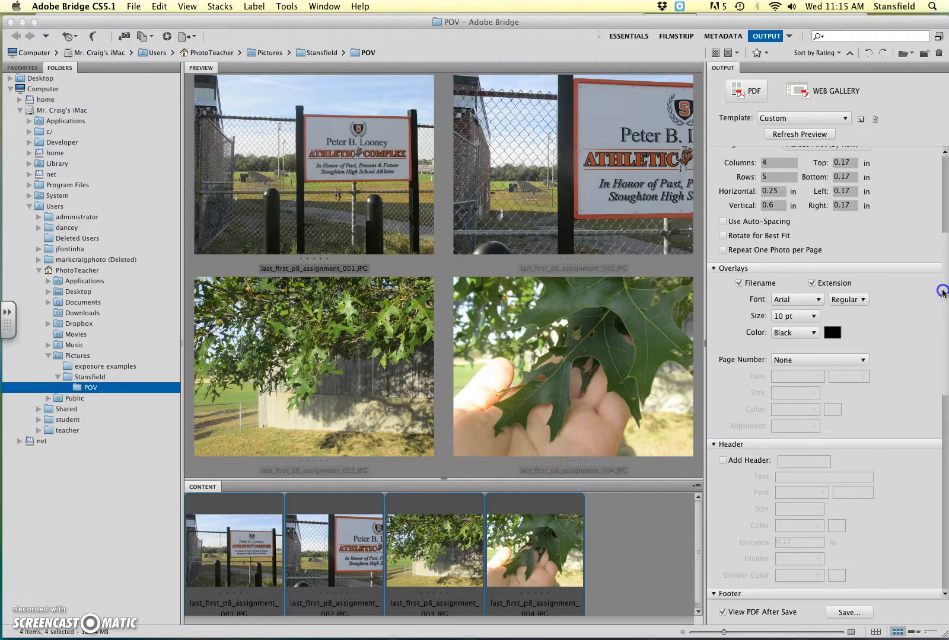
Keep Across First (By Row) placement, confirm 4×5 grid, and enable auto-spacing.
click(821, 205)
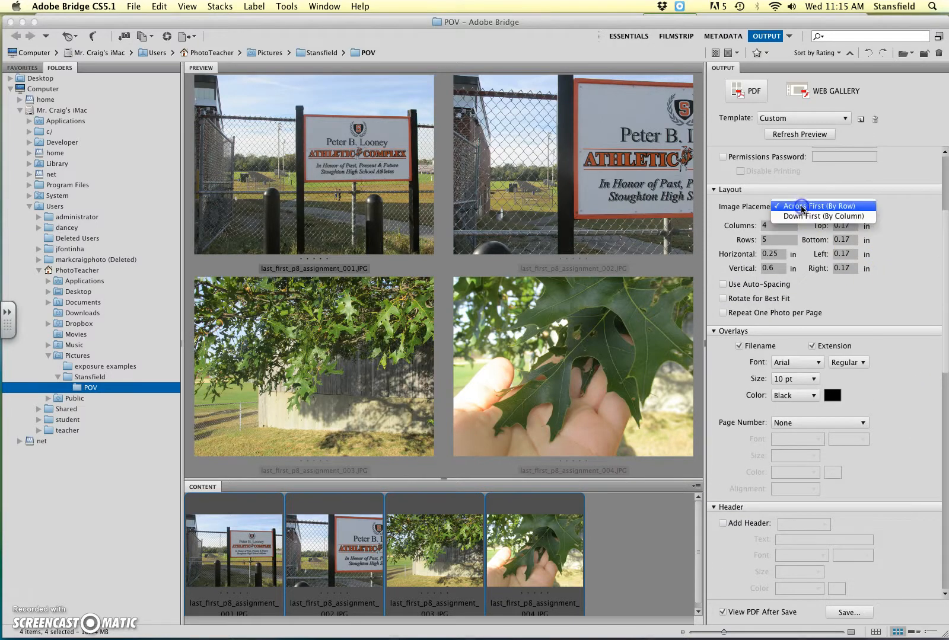
mouse_move(835, 206)
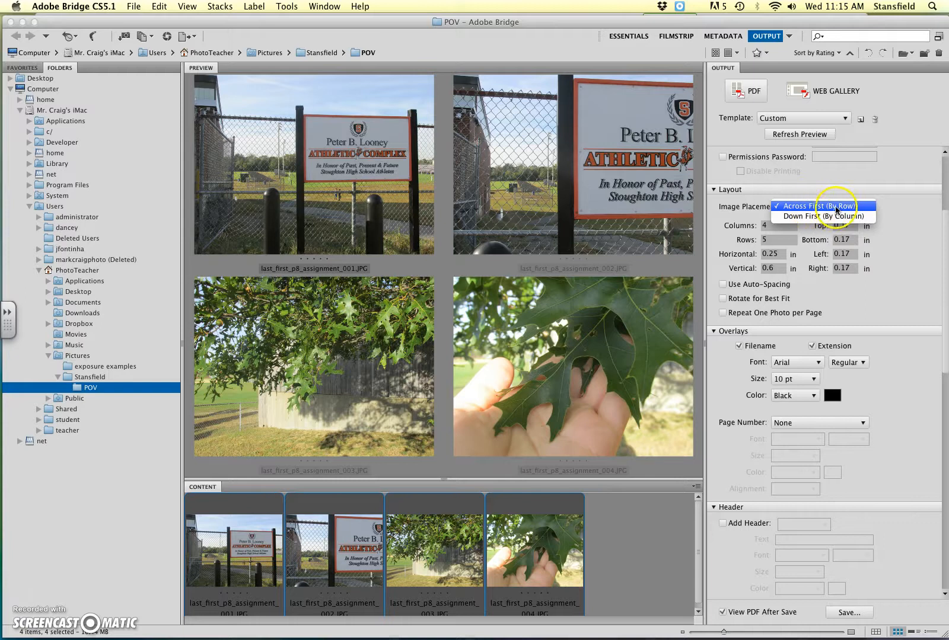
click(819, 206)
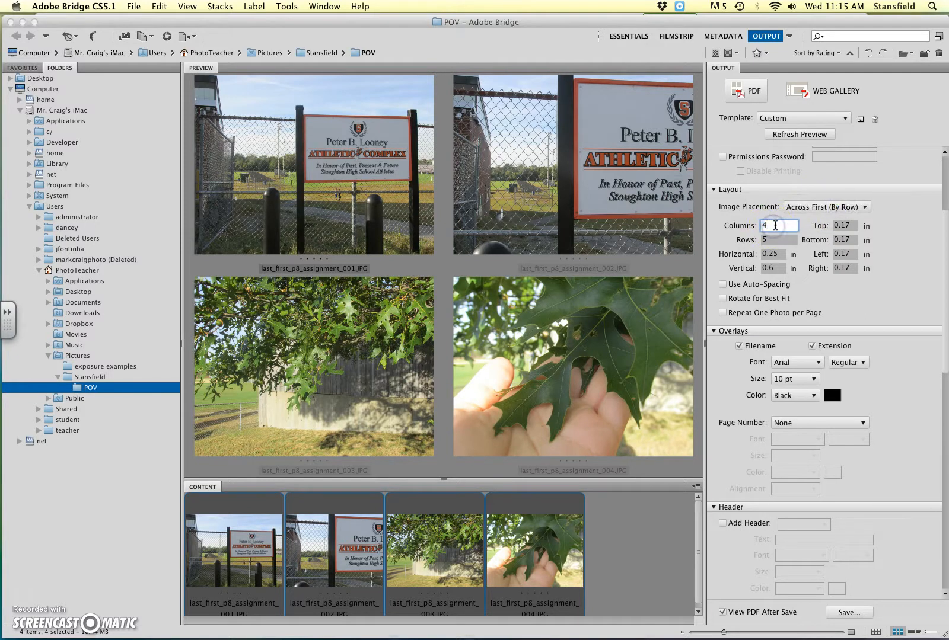
click(780, 239)
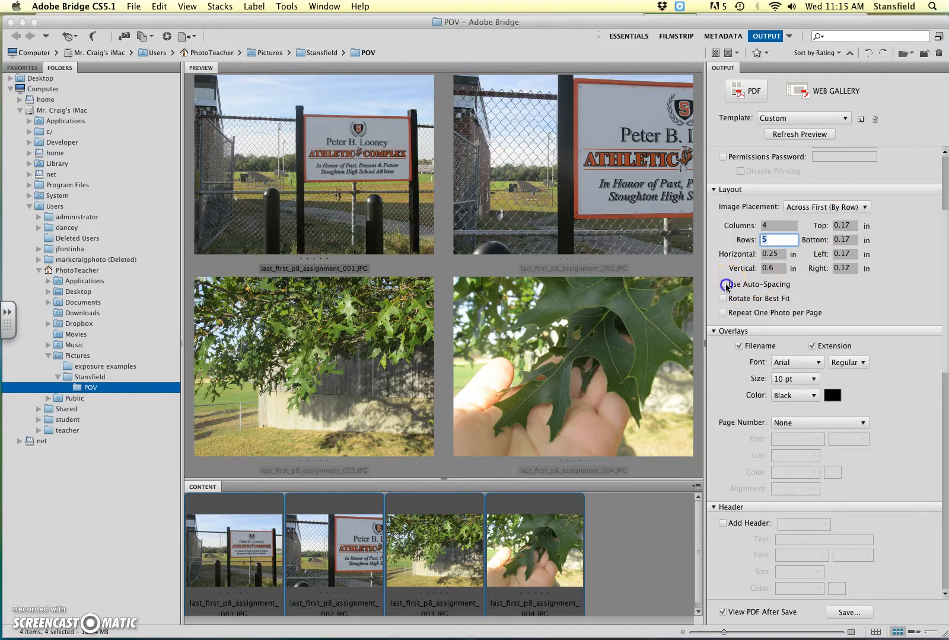
click(723, 284)
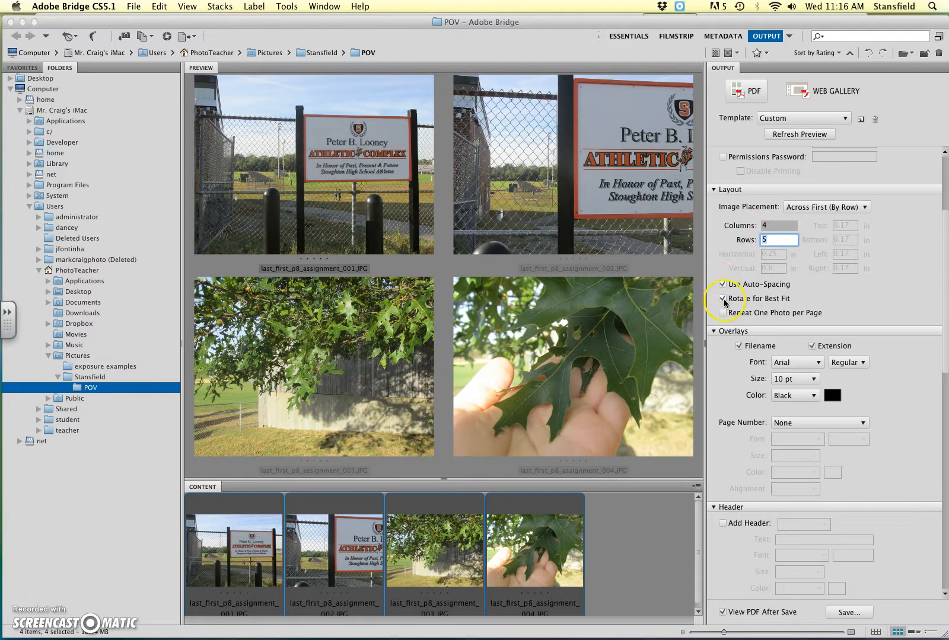
scroll(down, 3)
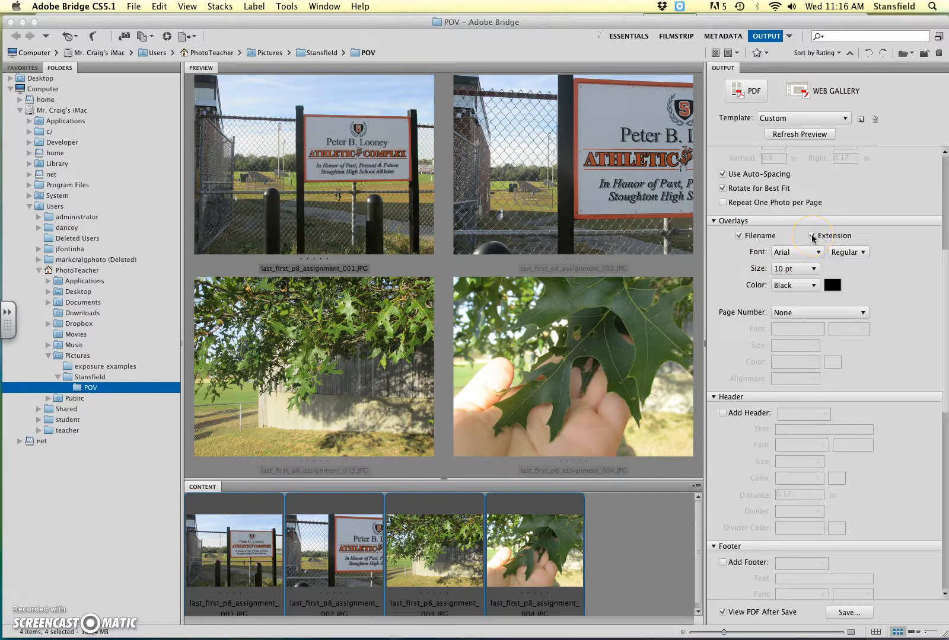
Keep filename extensions and place page numbers on the footer, enabling the footer section.
click(811, 236)
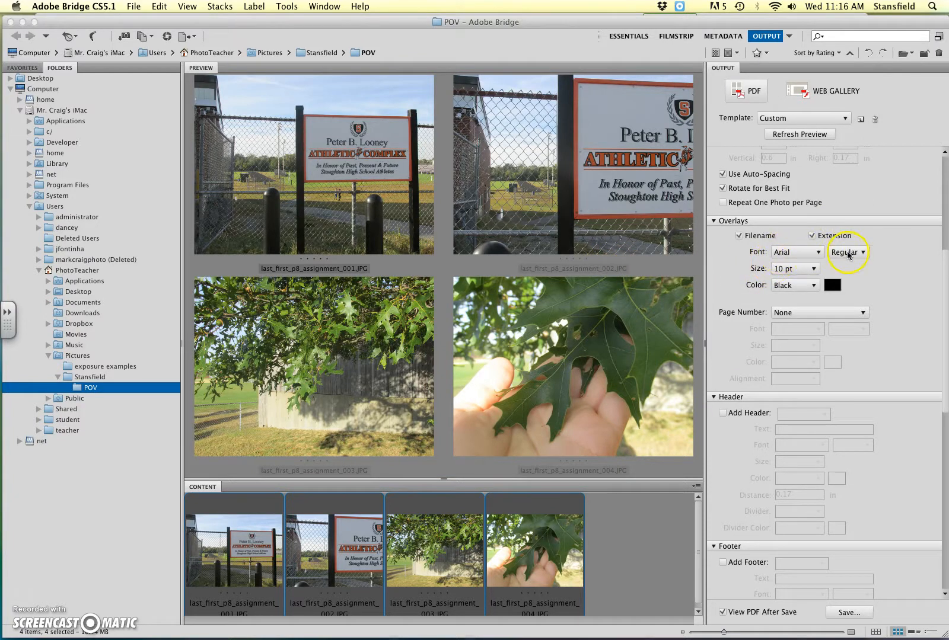
mouse_move(889, 249)
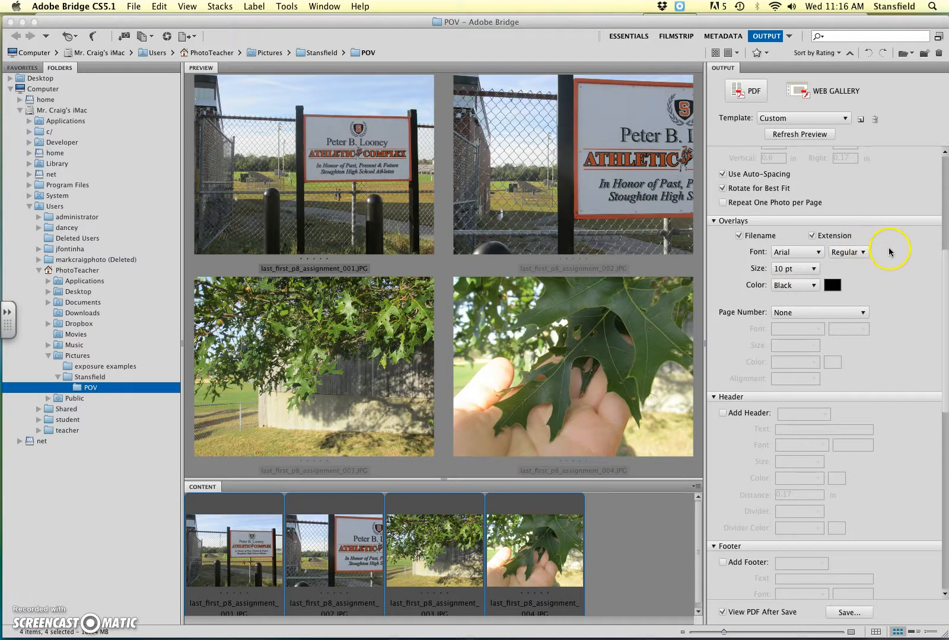
click(819, 312)
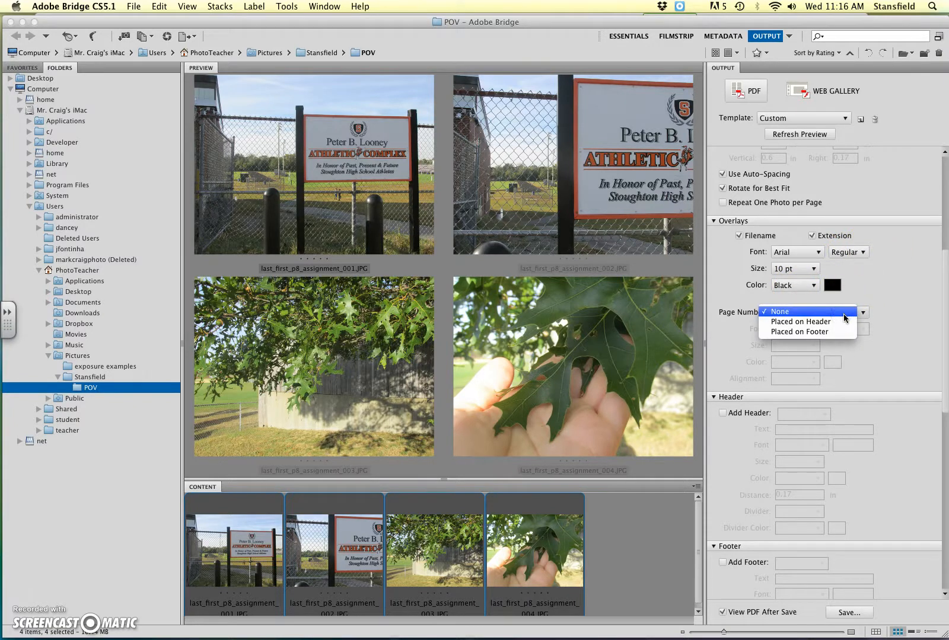
click(779, 312)
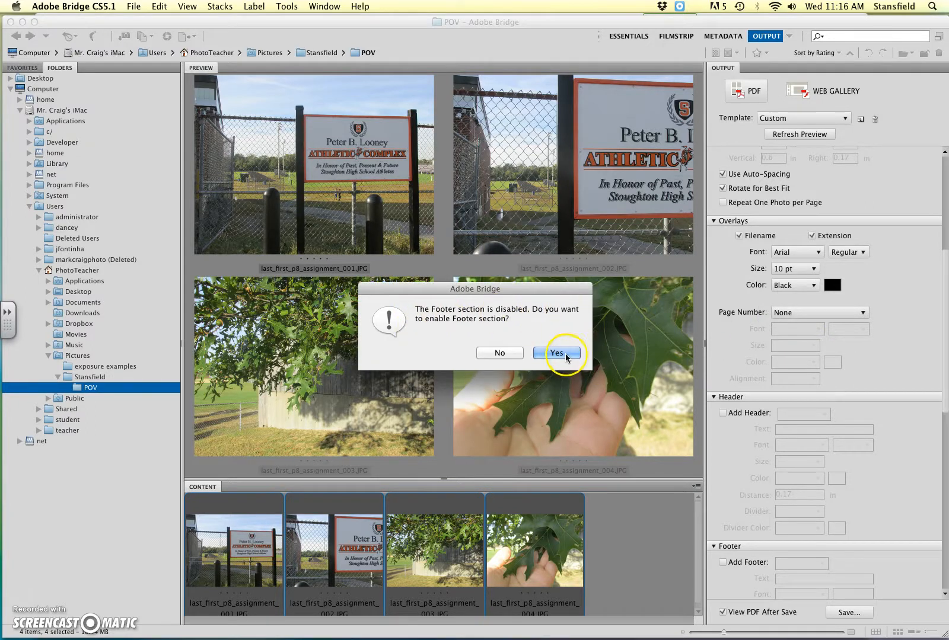
click(556, 353)
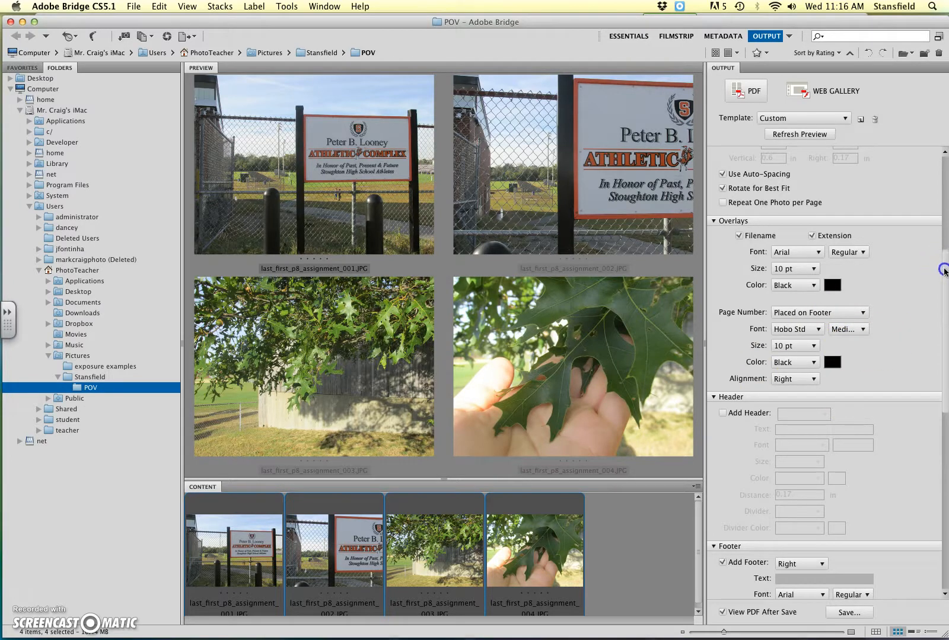
Enable Add Header and set the header text to 'Full Name'.
scroll(down, 3)
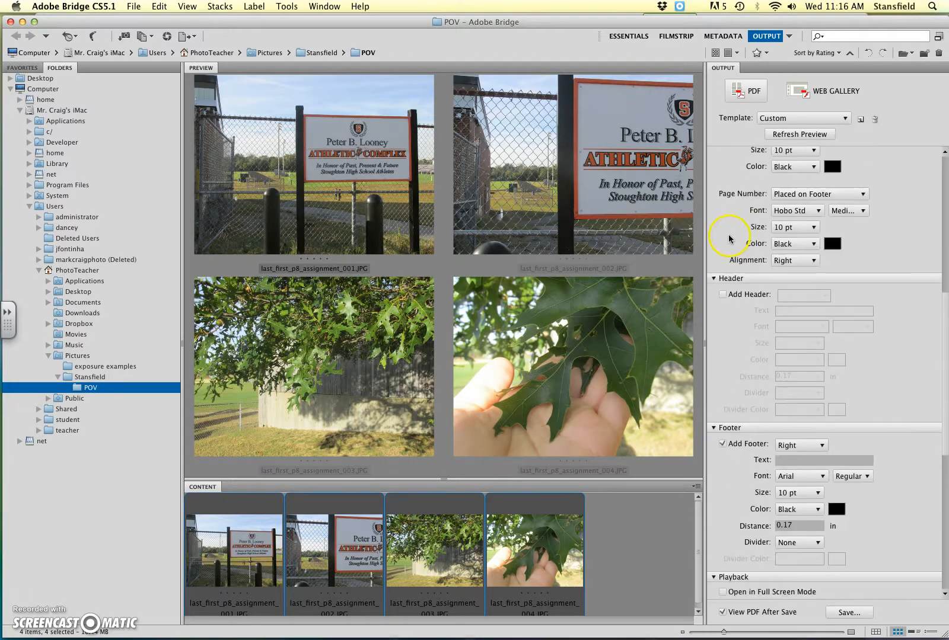
click(722, 294)
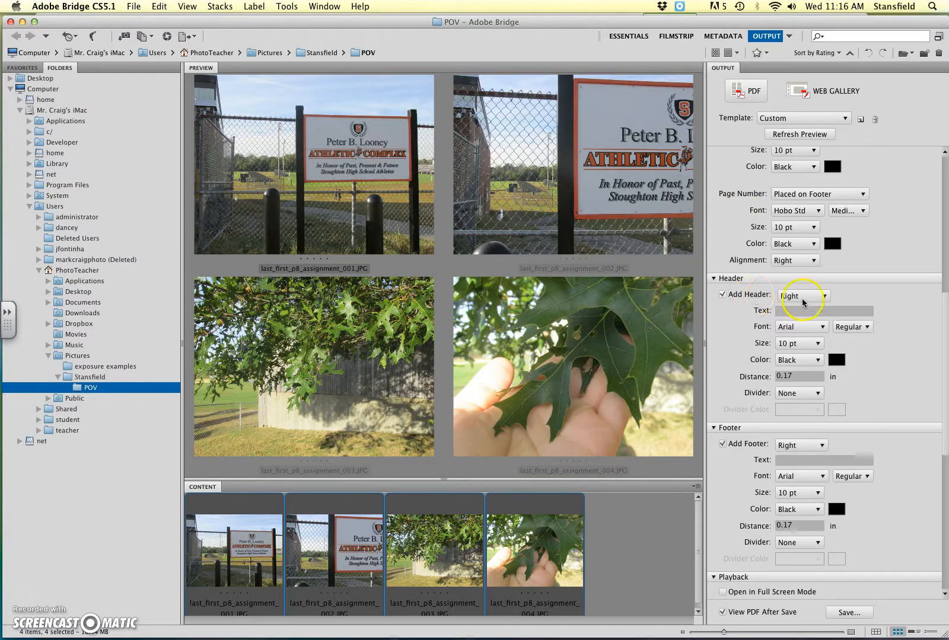
click(800, 295)
text(NA)
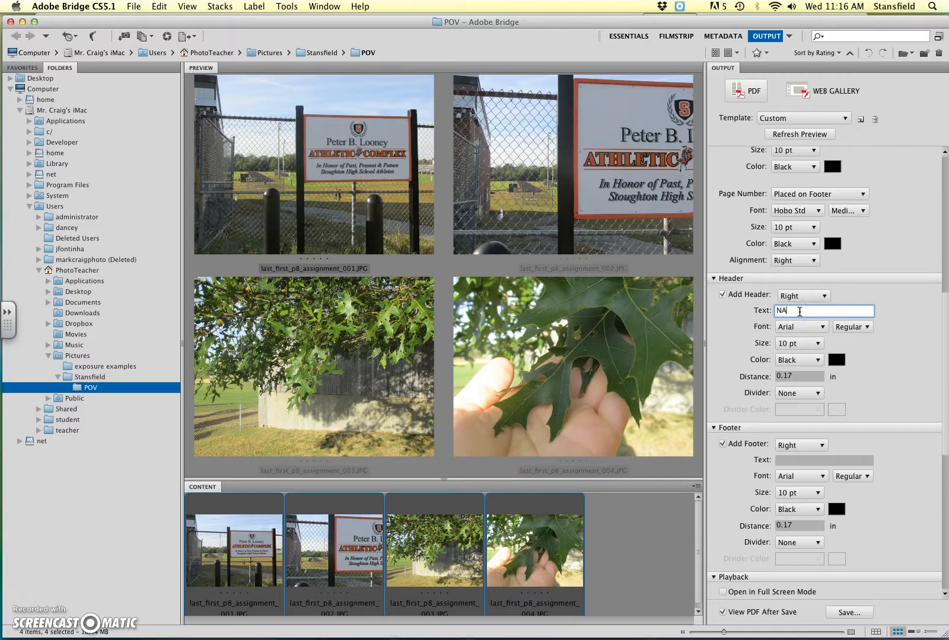
text(Full)
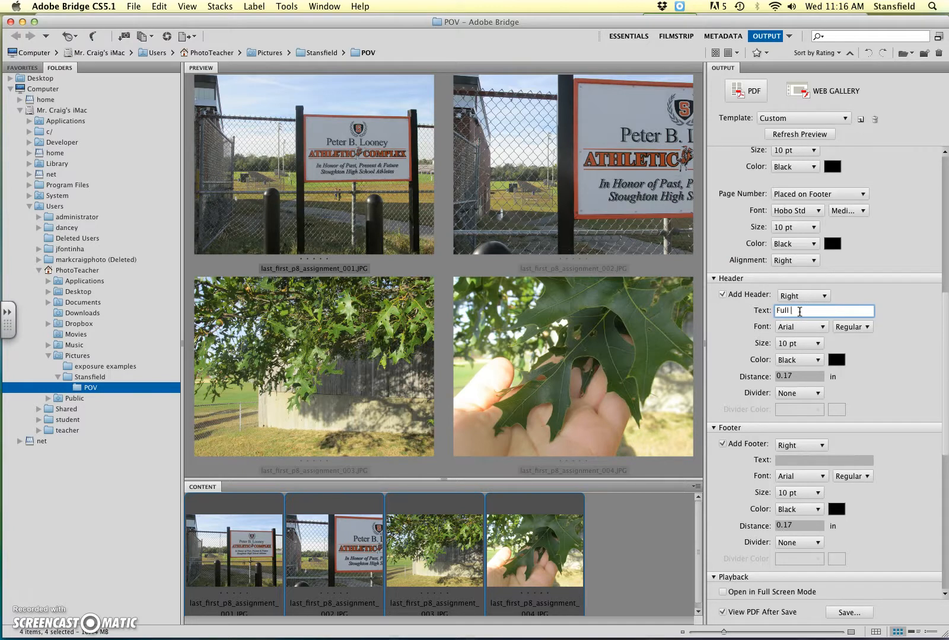
text(Name)
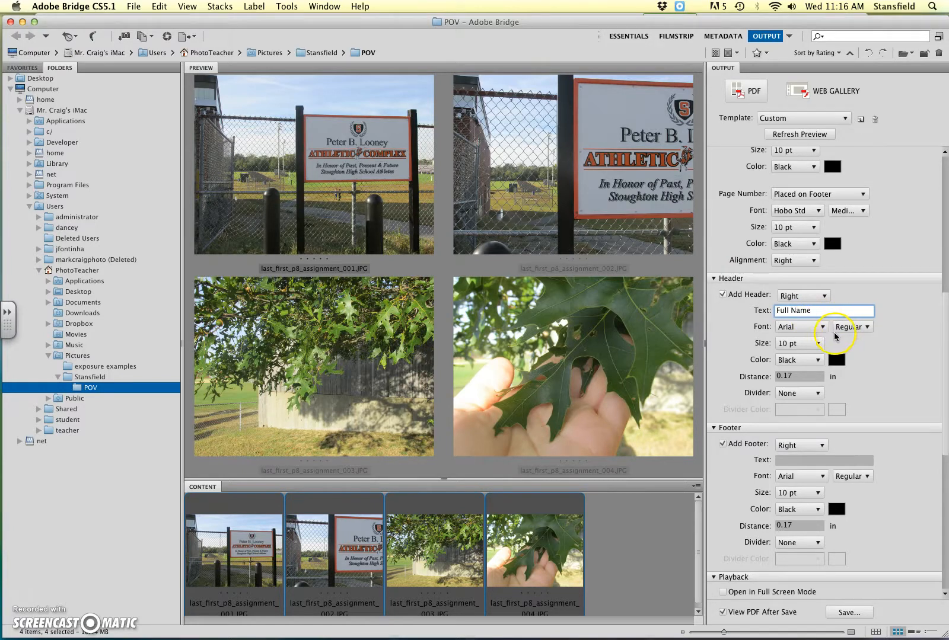
mouse_move(944, 289)
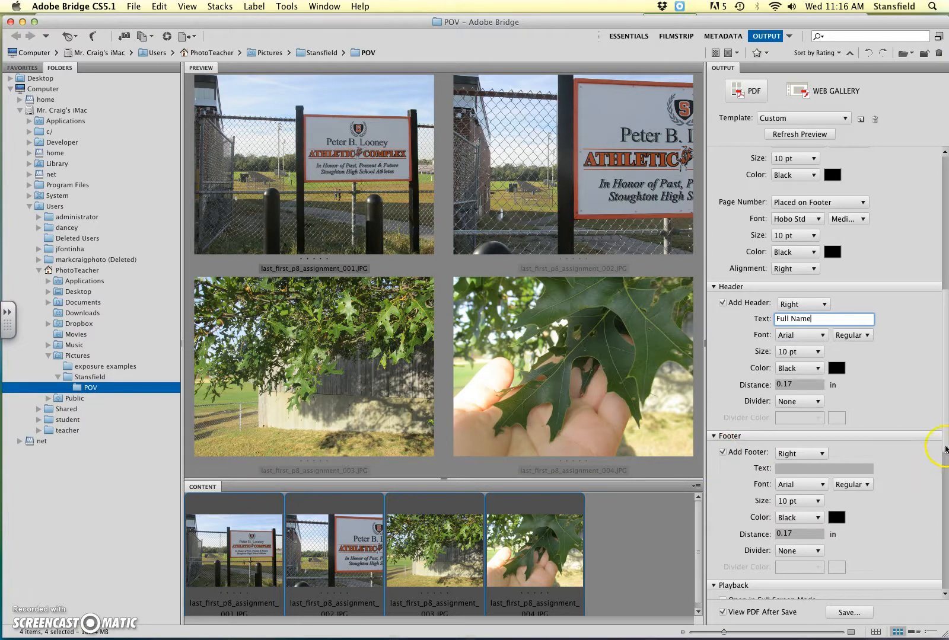
scroll(down, 3)
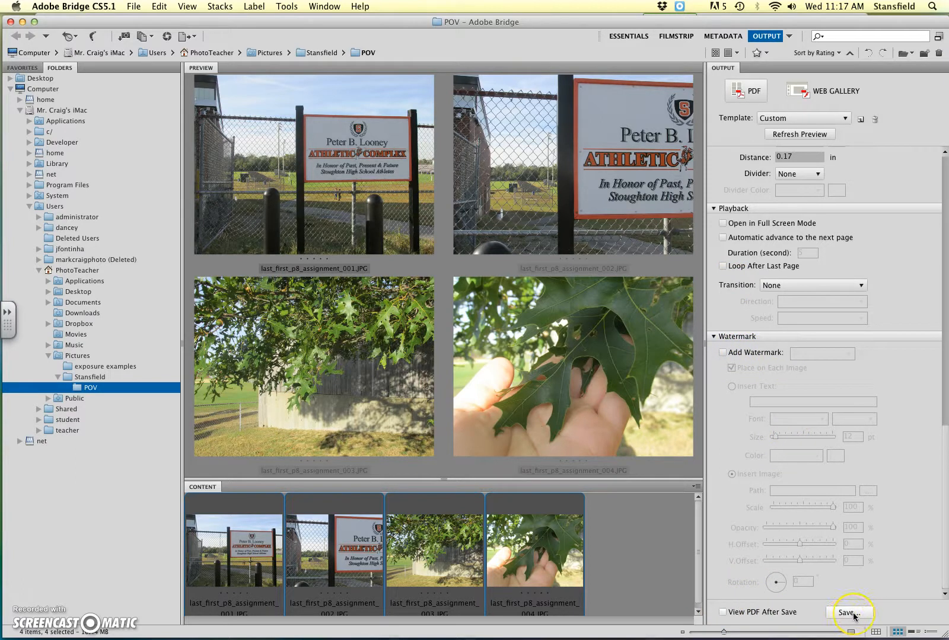
Save the PDF into the POV folder as Last_First_P7_Assignment-contact_sheet.
click(850, 612)
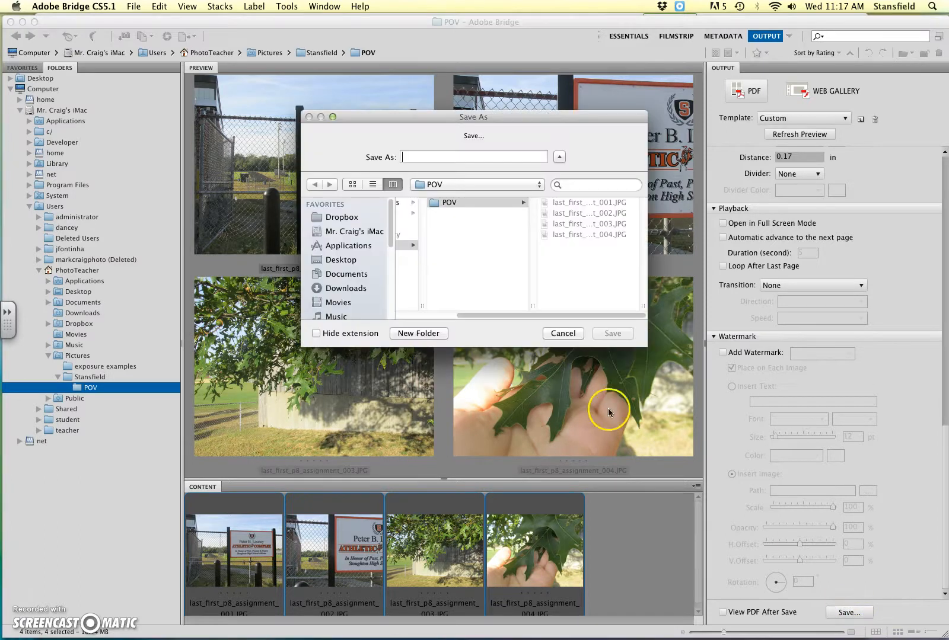
mouse_move(539, 216)
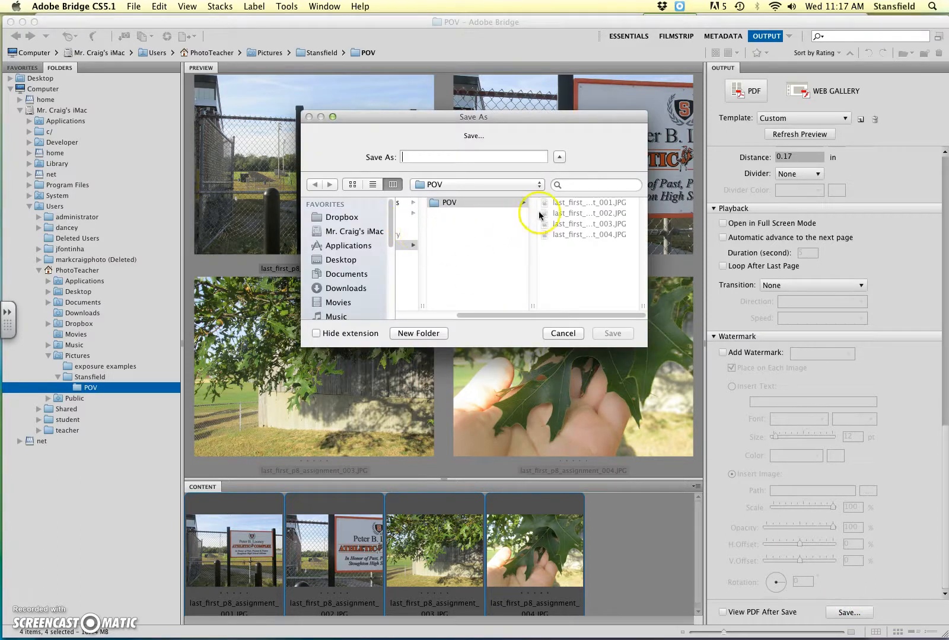
click(477, 185)
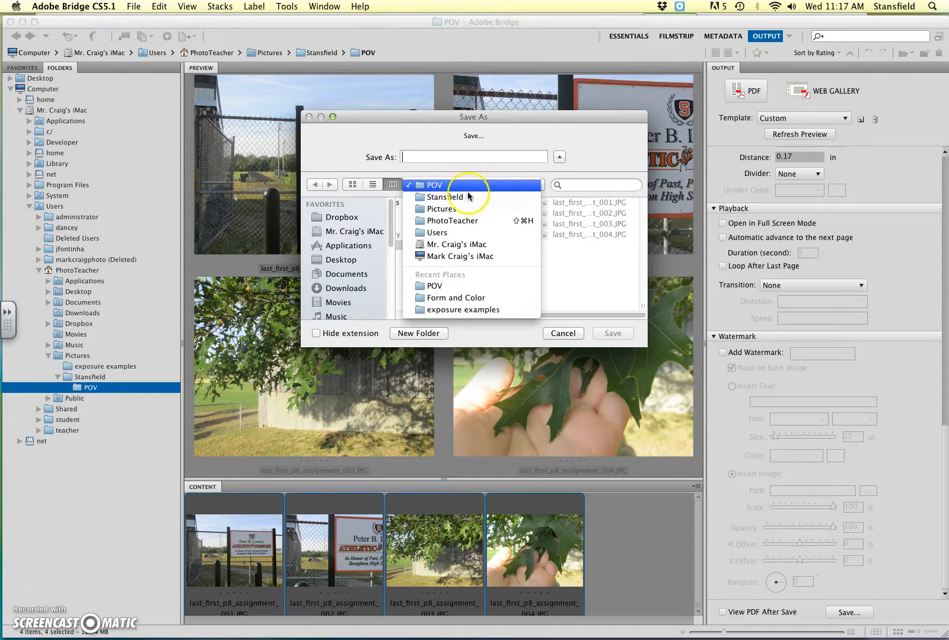
click(432, 185)
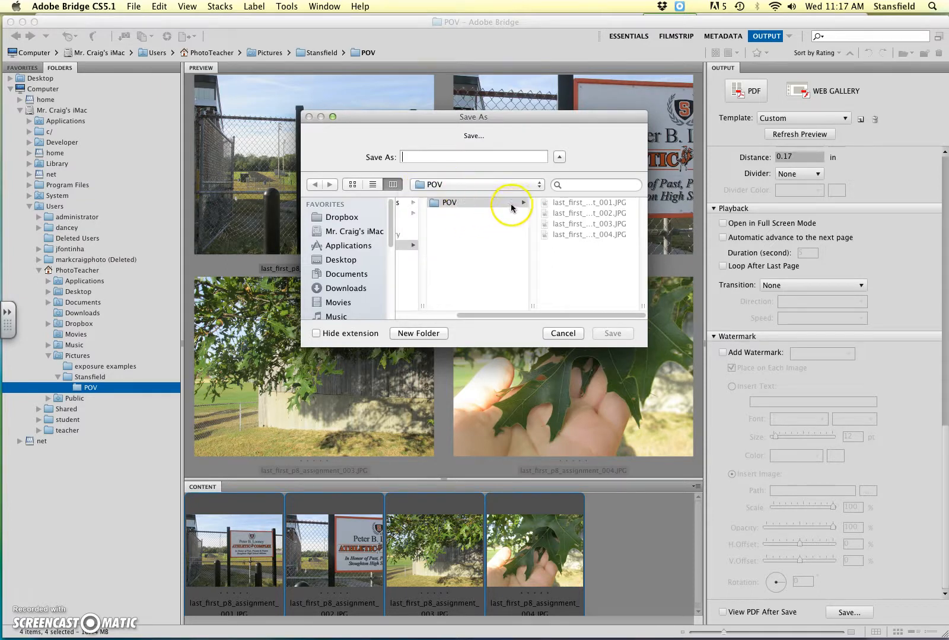
text(Last_)
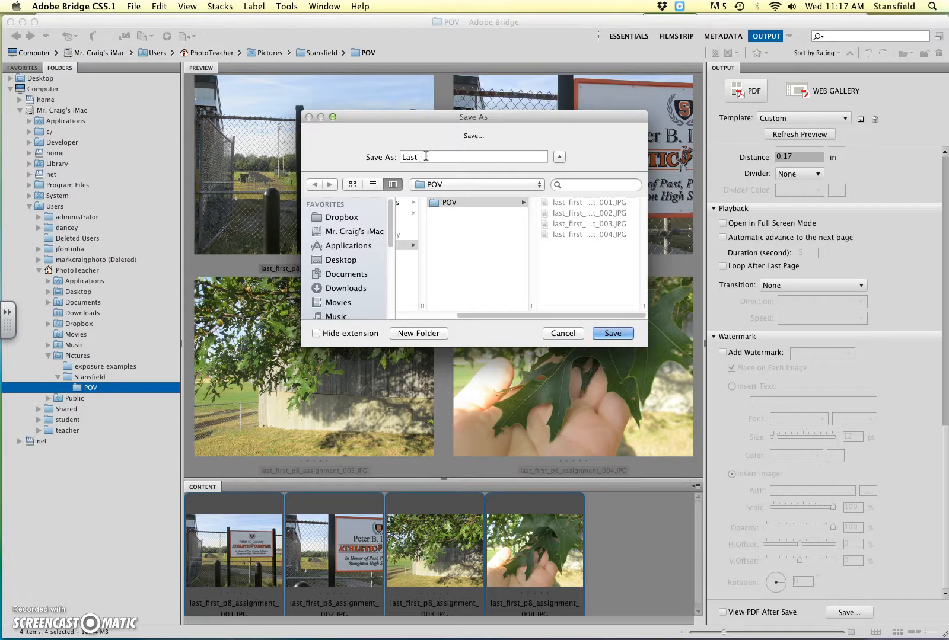
text(First_)
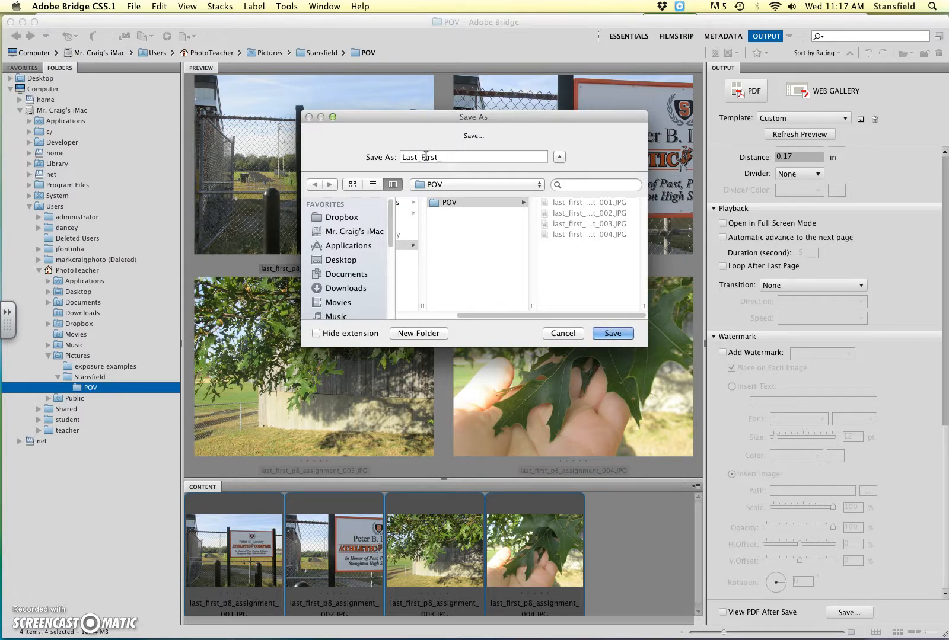
text(P7_)
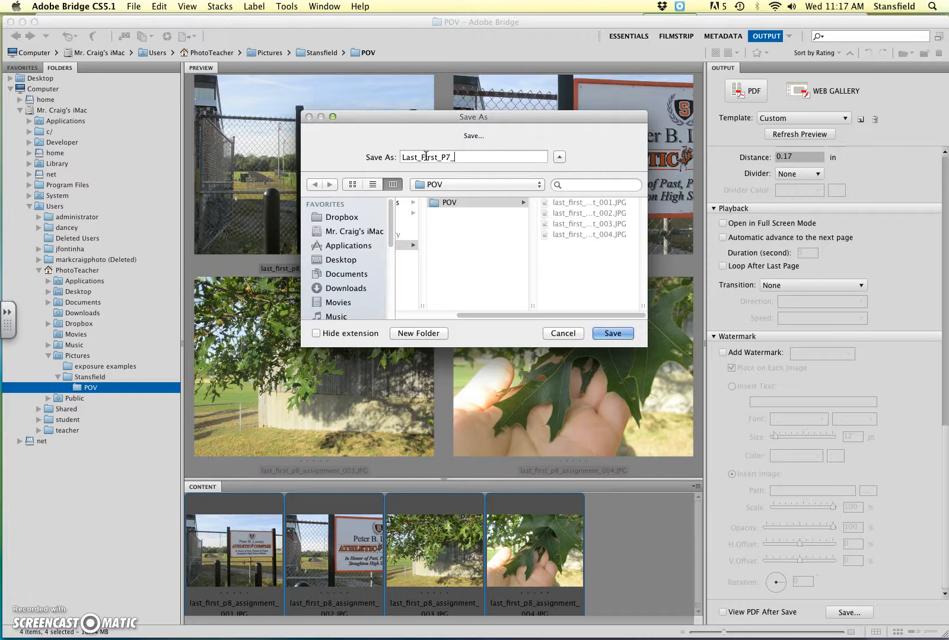
text(Assignment-c)
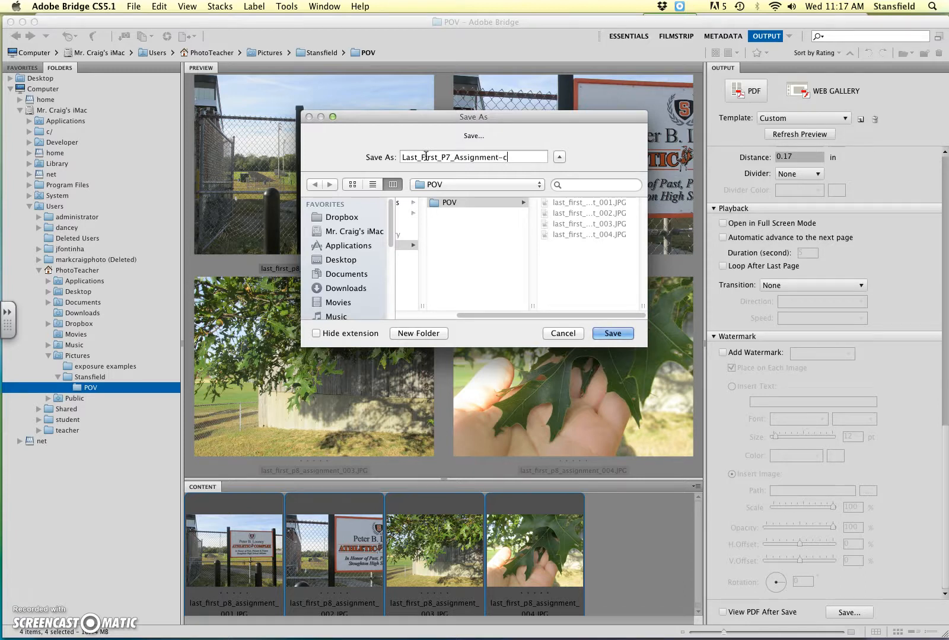
text(ontact)
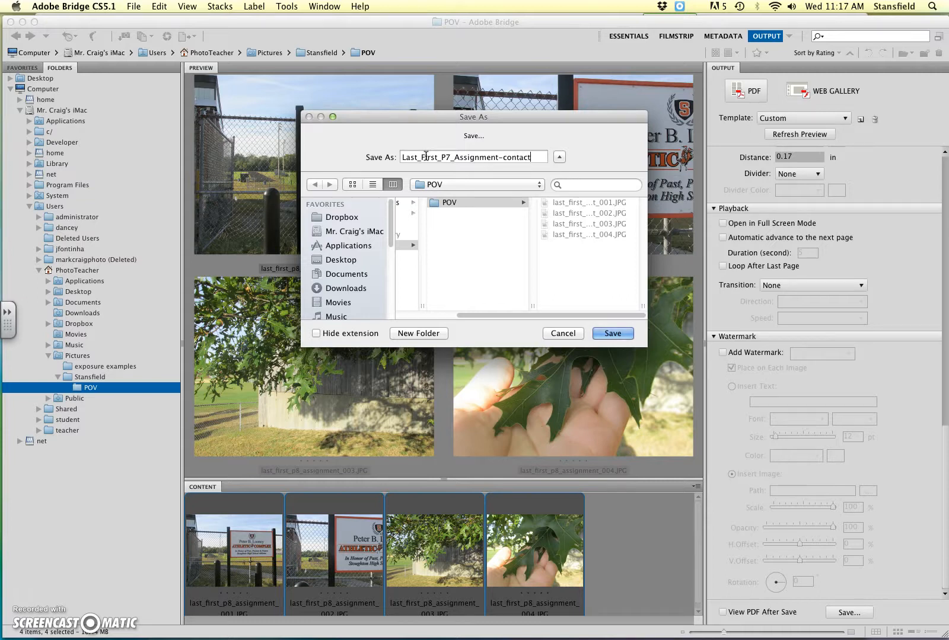
text(_sheet)
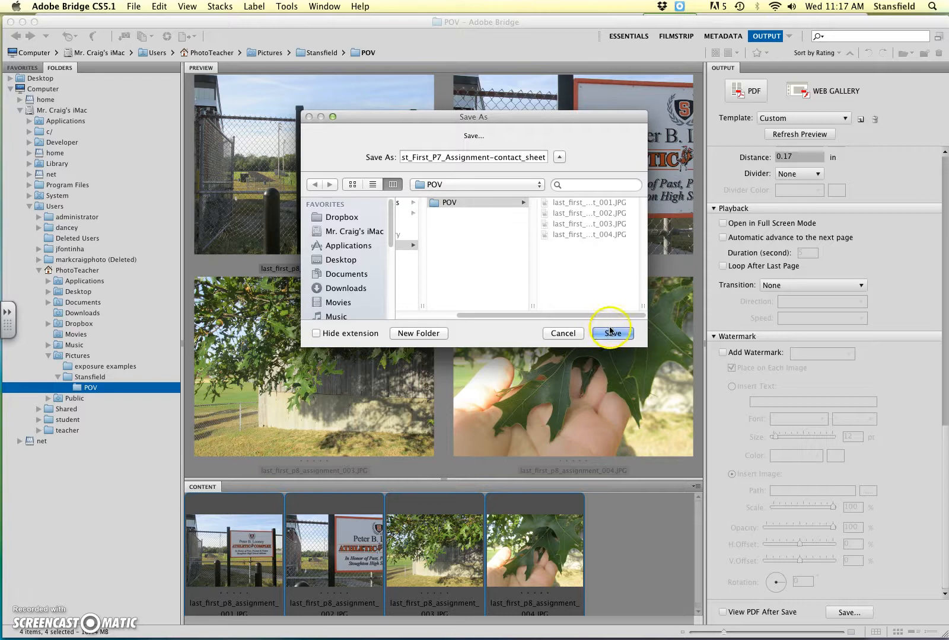
click(611, 333)
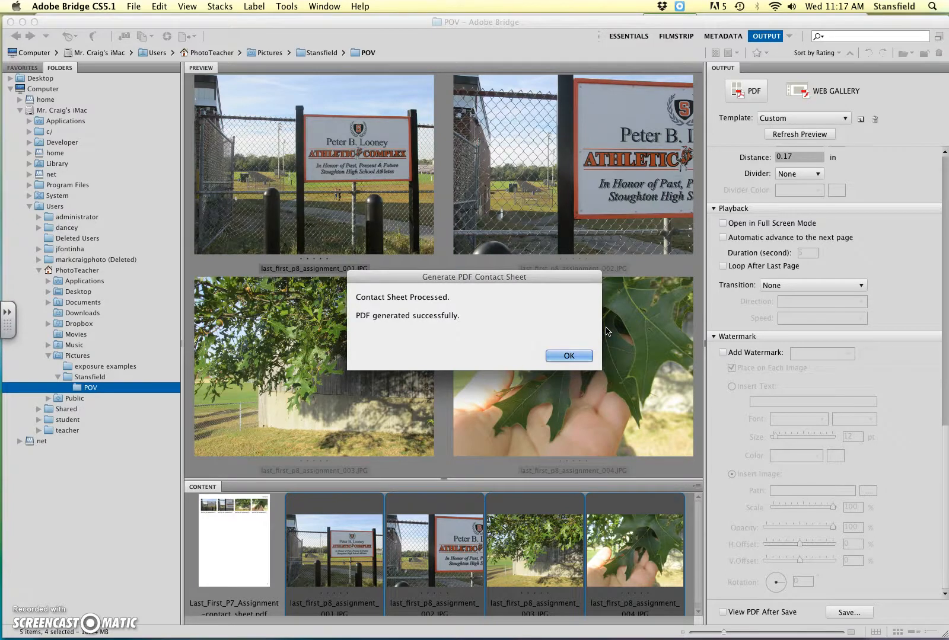
mouse_move(408, 319)
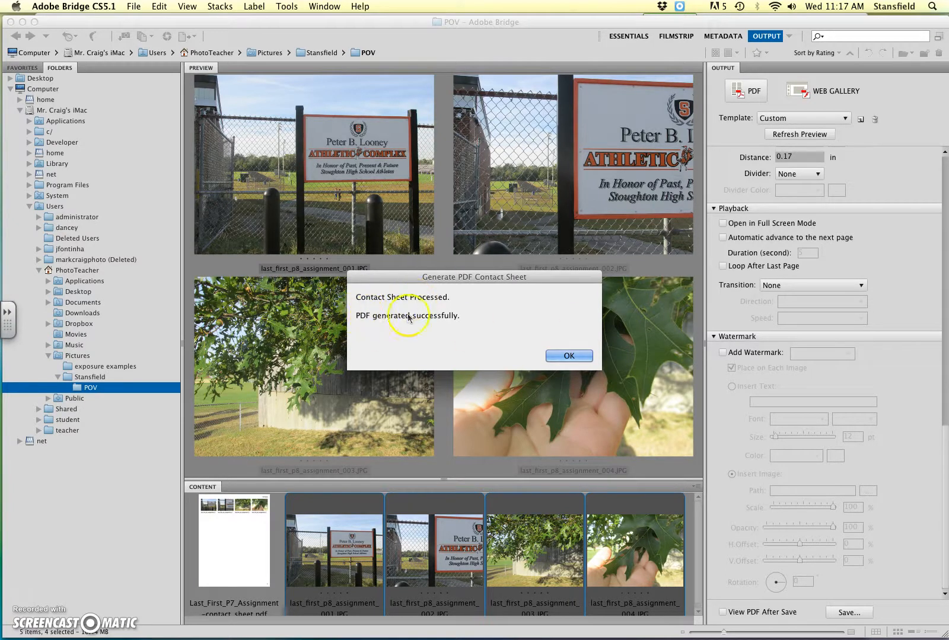
Acknowledge the PDF success alert and preview the contact sheet PDF's four thumbnails and Full Name header.
click(568, 356)
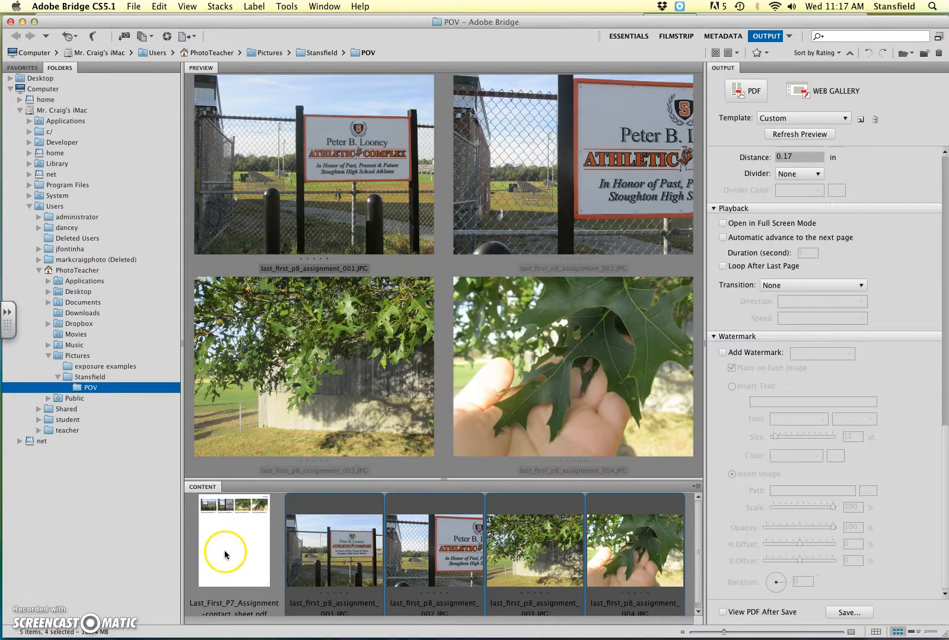
click(234, 539)
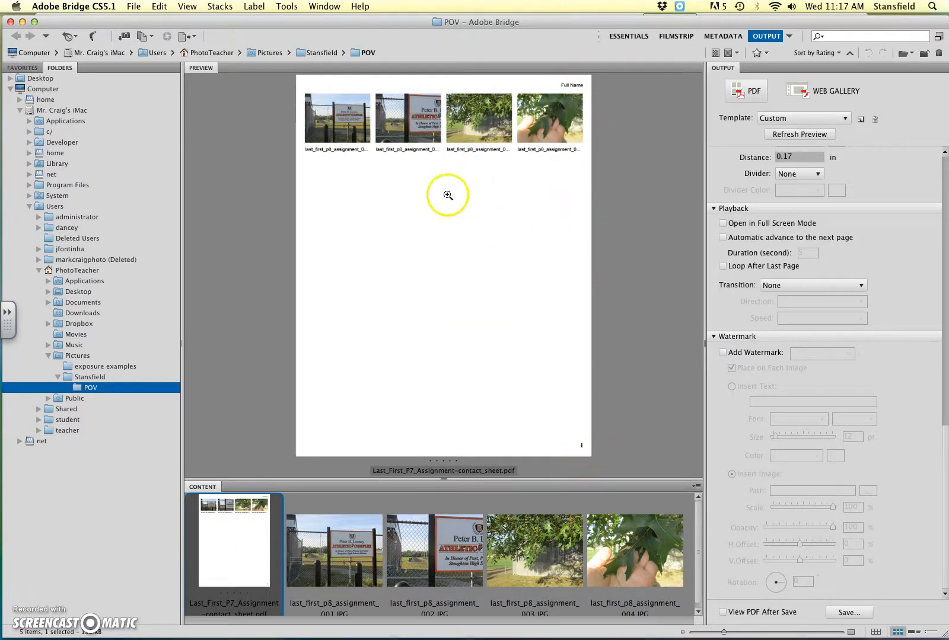
mouse_move(333, 207)
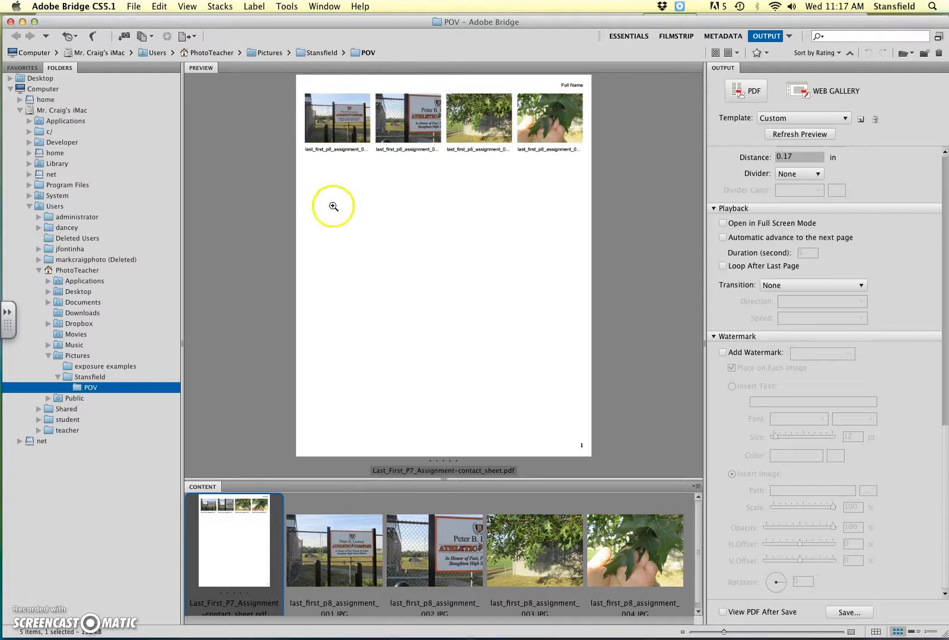
mouse_move(27, 603)
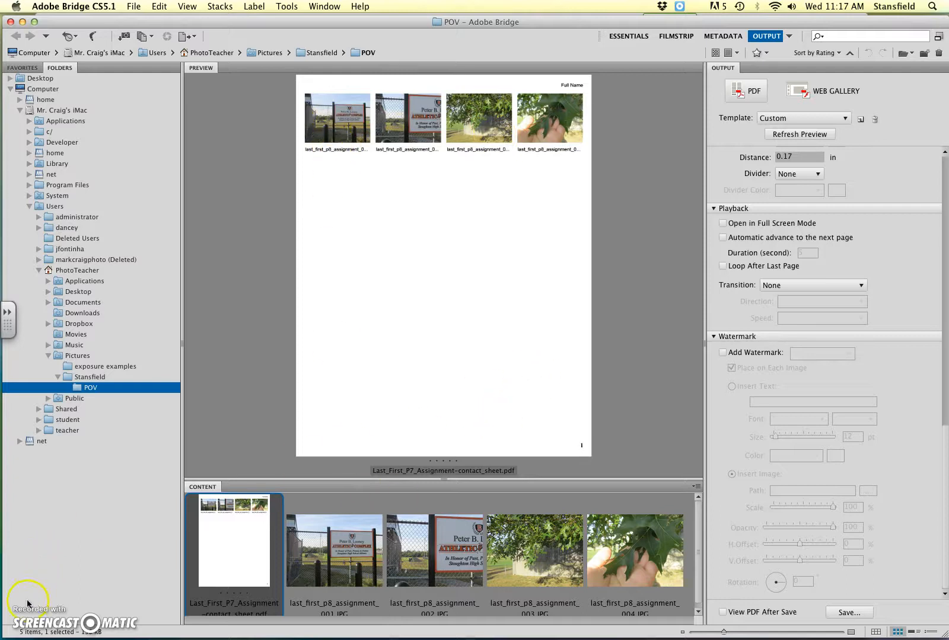